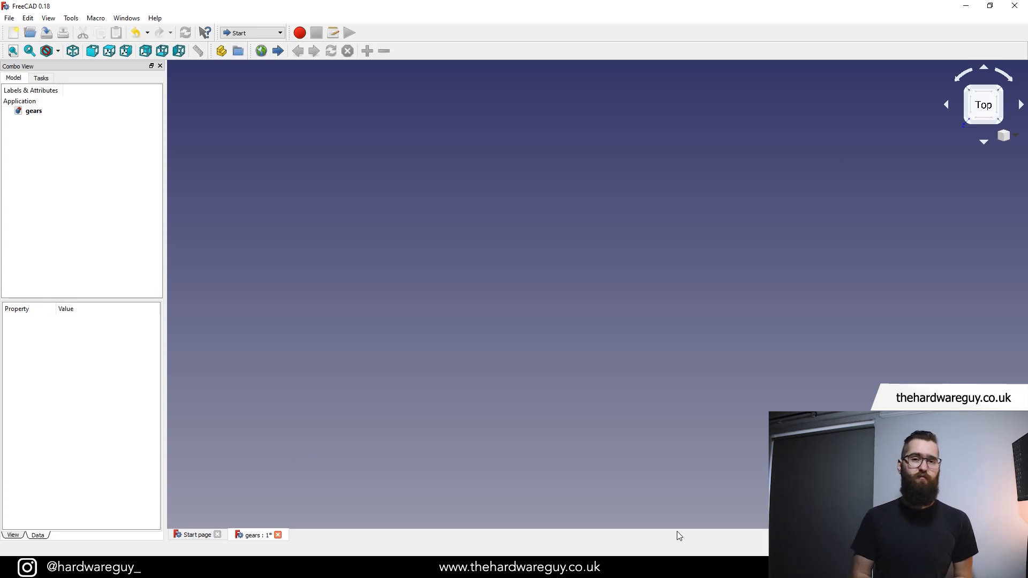
# Step: Create a new Part in the gears document
pyautogui.click(33, 110)
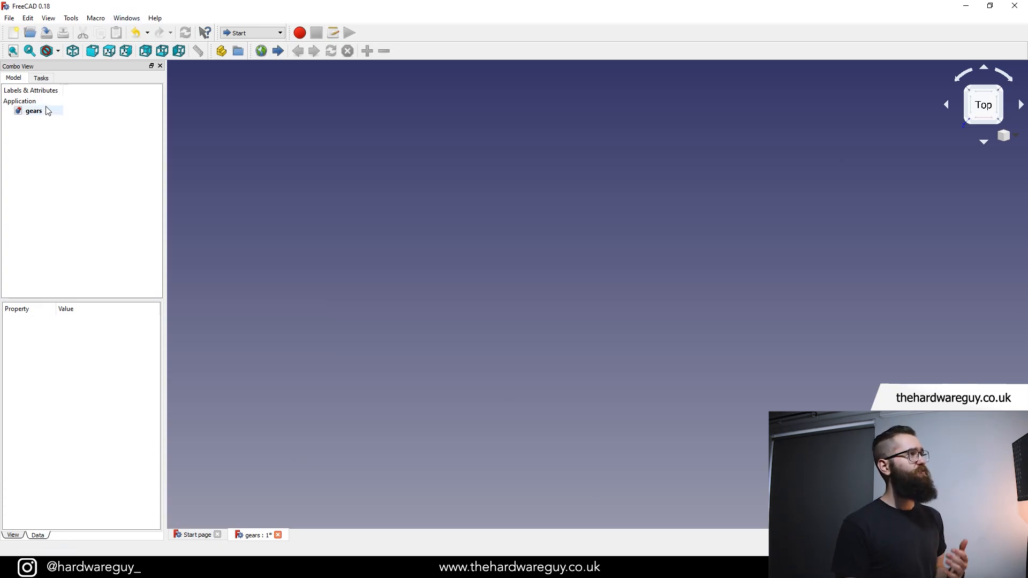
pyautogui.click(33, 110)
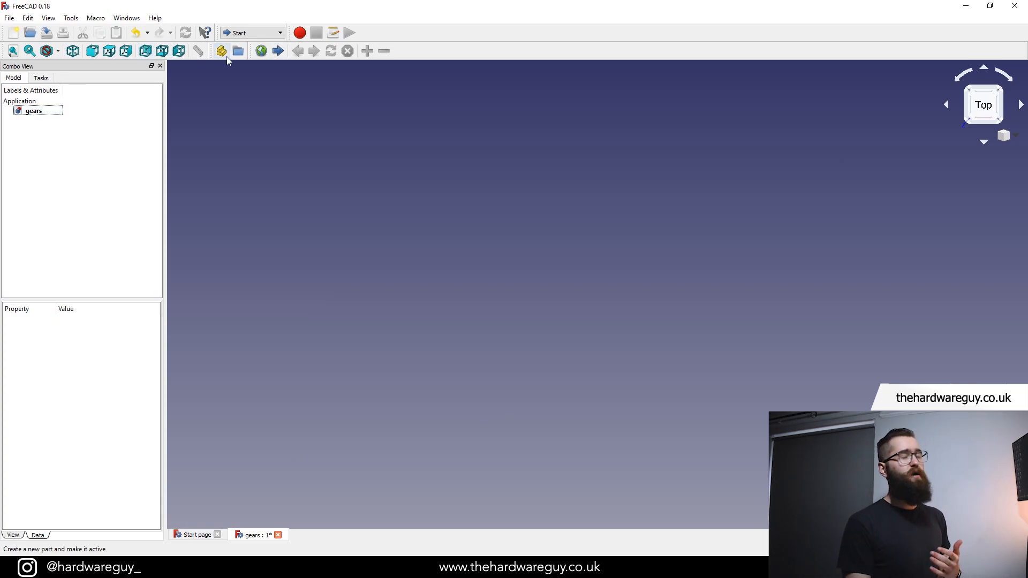
pyautogui.moveTo(221, 50)
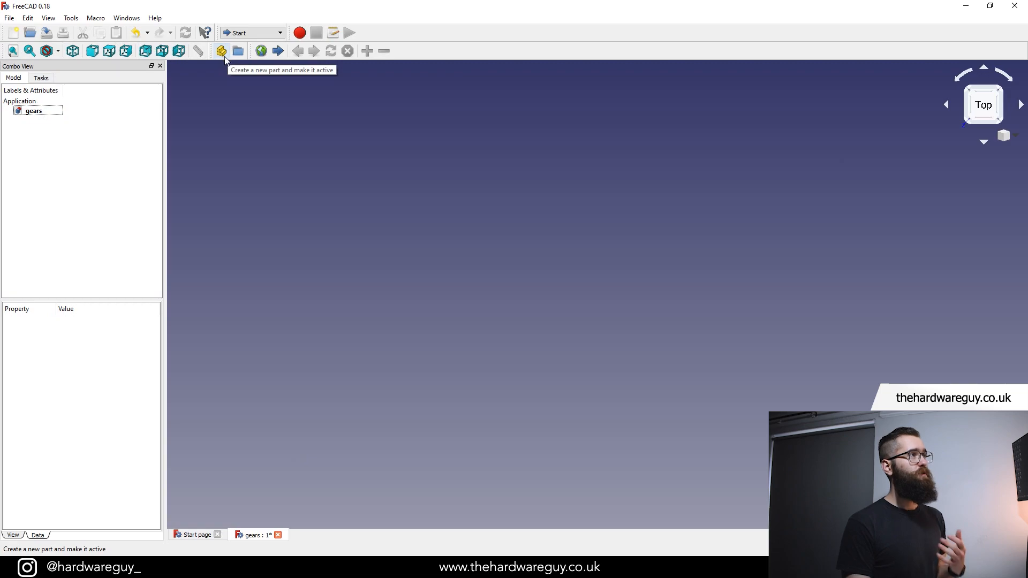
pyautogui.click(221, 50)
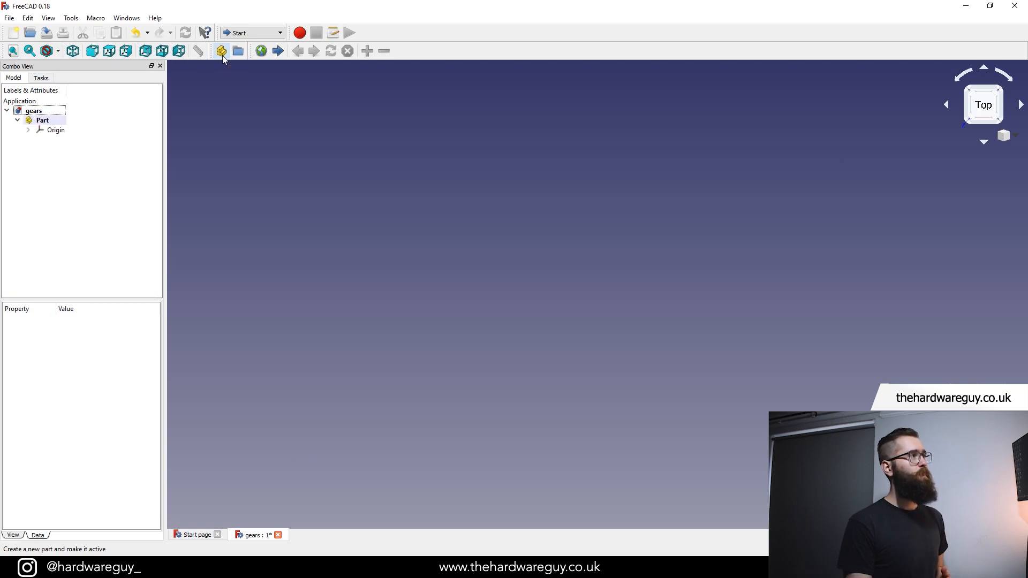
# Step: Rename the new Part to 'gear 1'
pyautogui.click(43, 120)
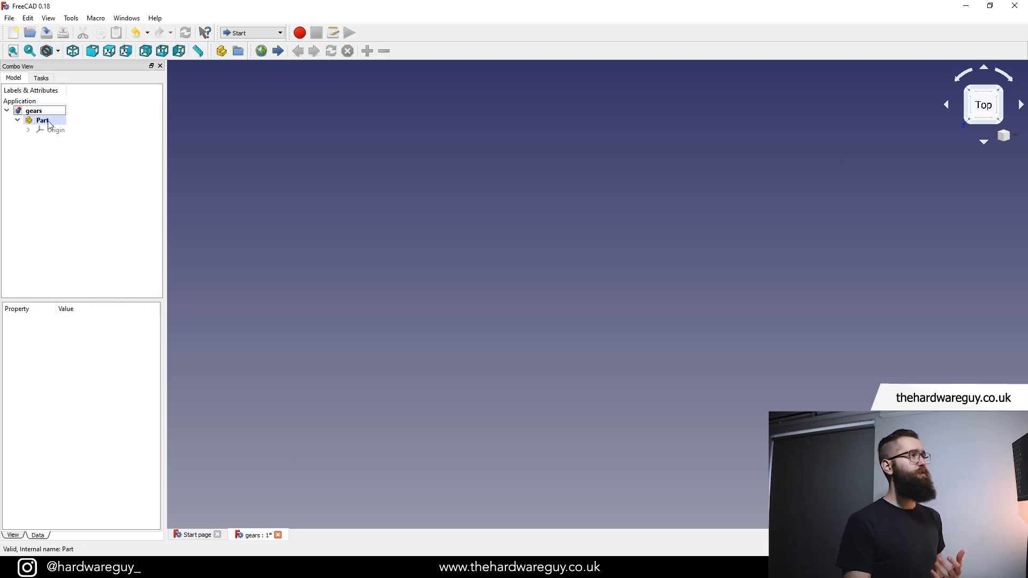
pyautogui.rightClick(42, 120)
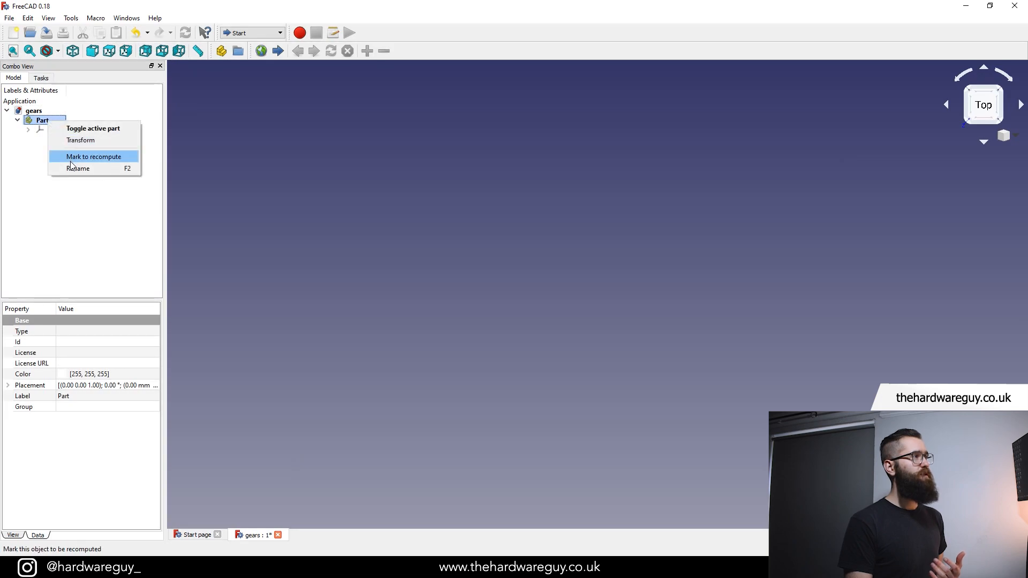
pyautogui.click(77, 169)
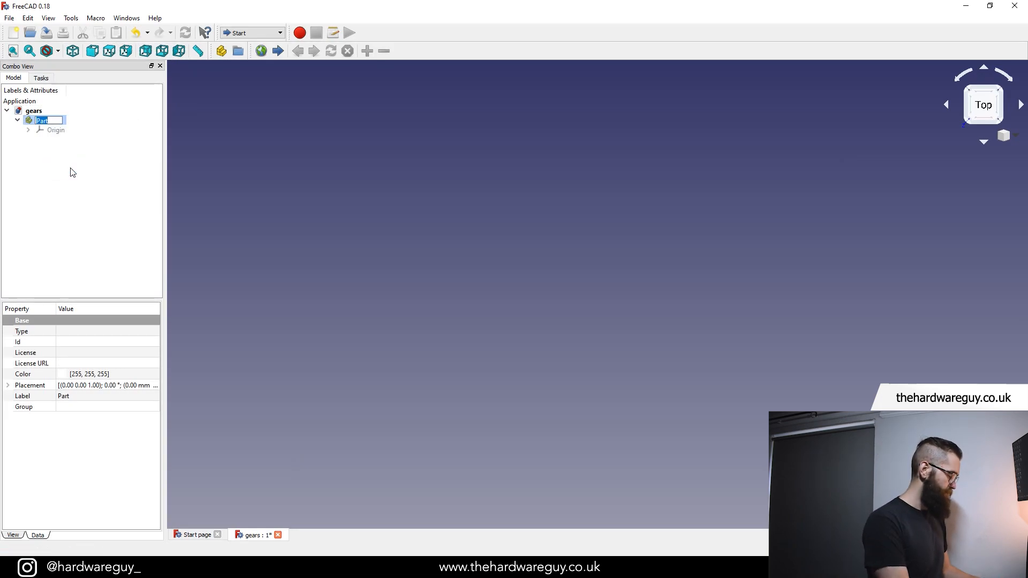
pyautogui.write('gear 1')
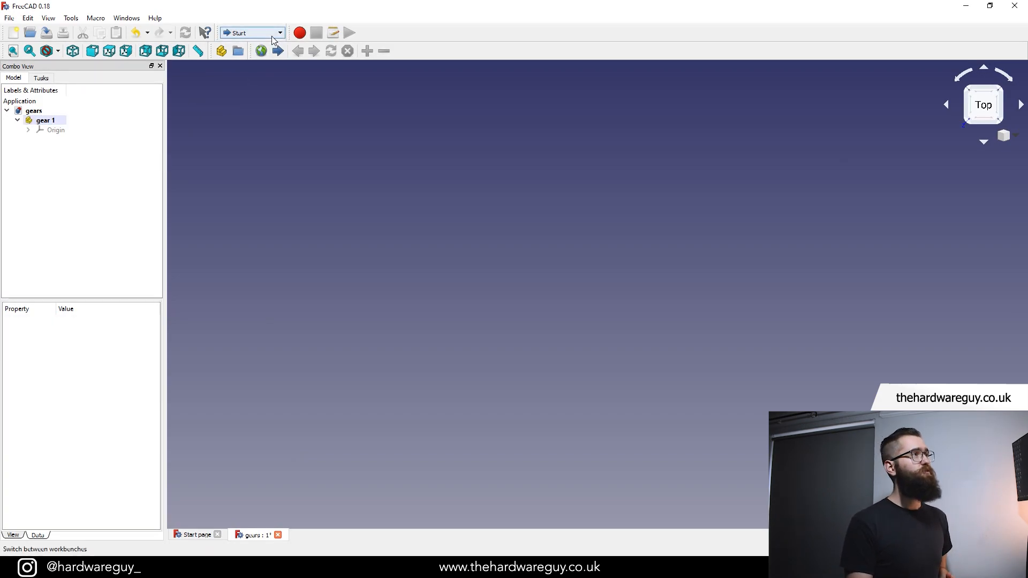
# Step: Switch to the Part Design workbench and create a Body inside gear 1
pyautogui.click(279, 33)
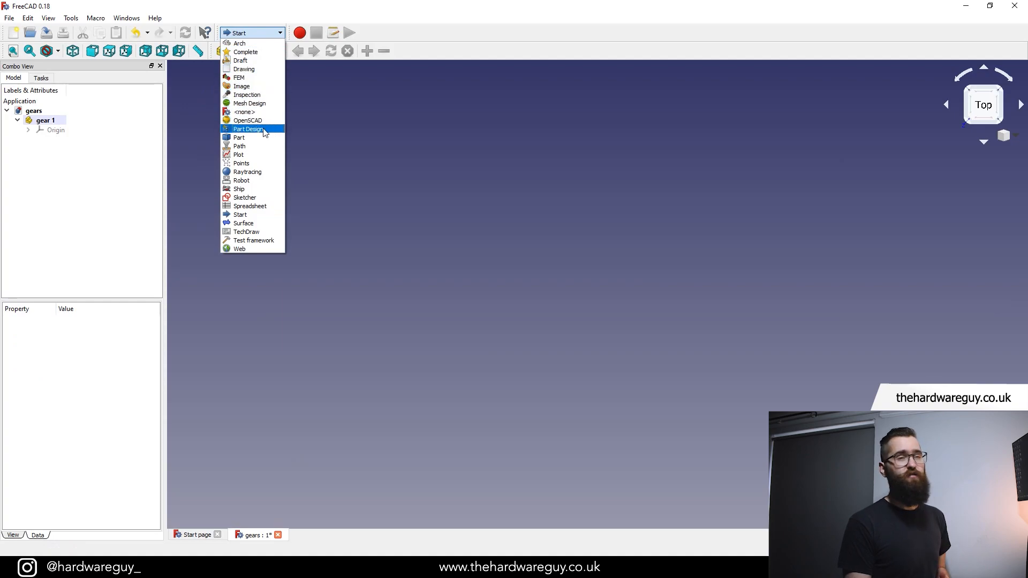
pyautogui.click(249, 129)
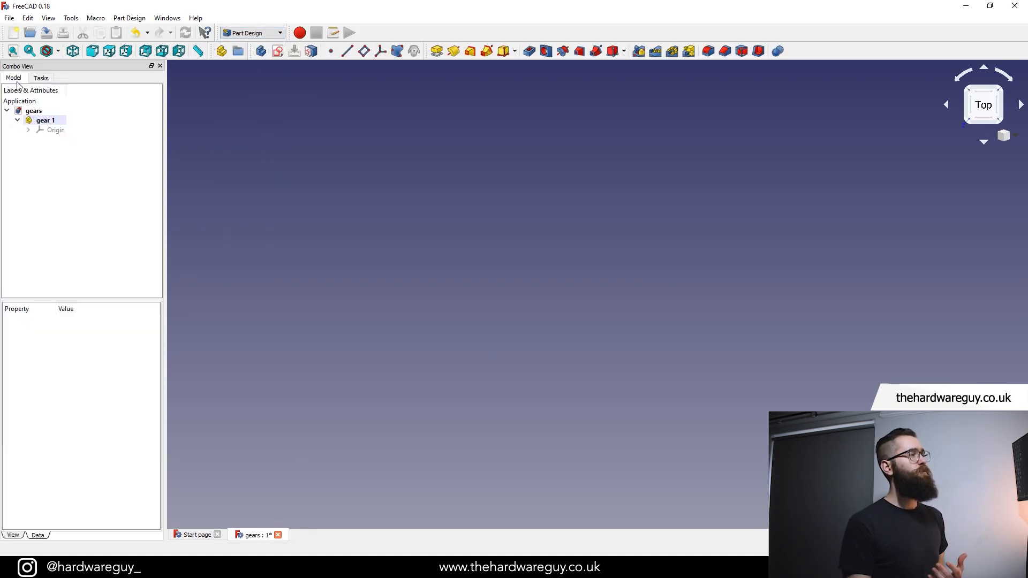
pyautogui.click(55, 129)
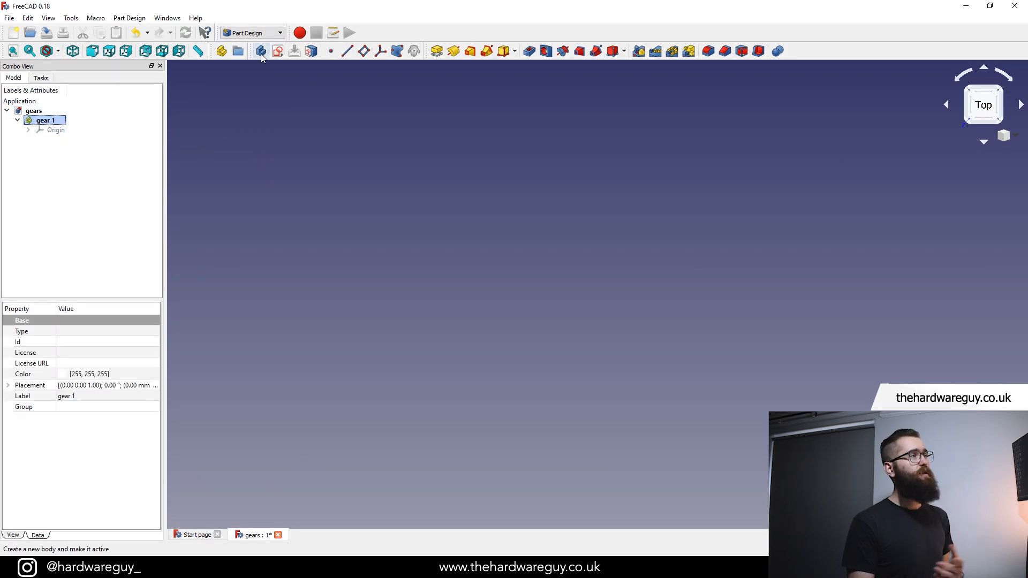
pyautogui.moveTo(260, 51)
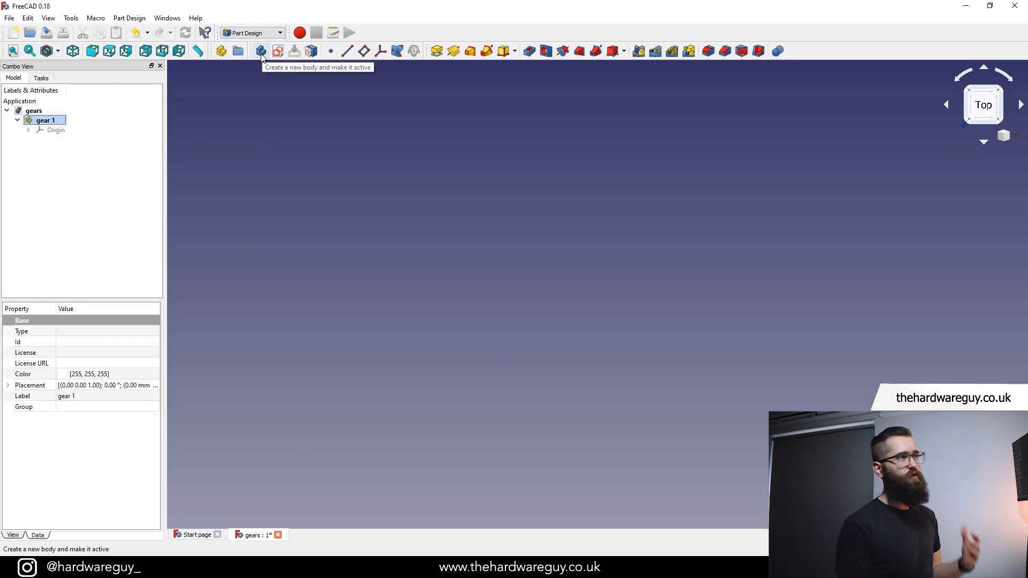
pyautogui.click(261, 51)
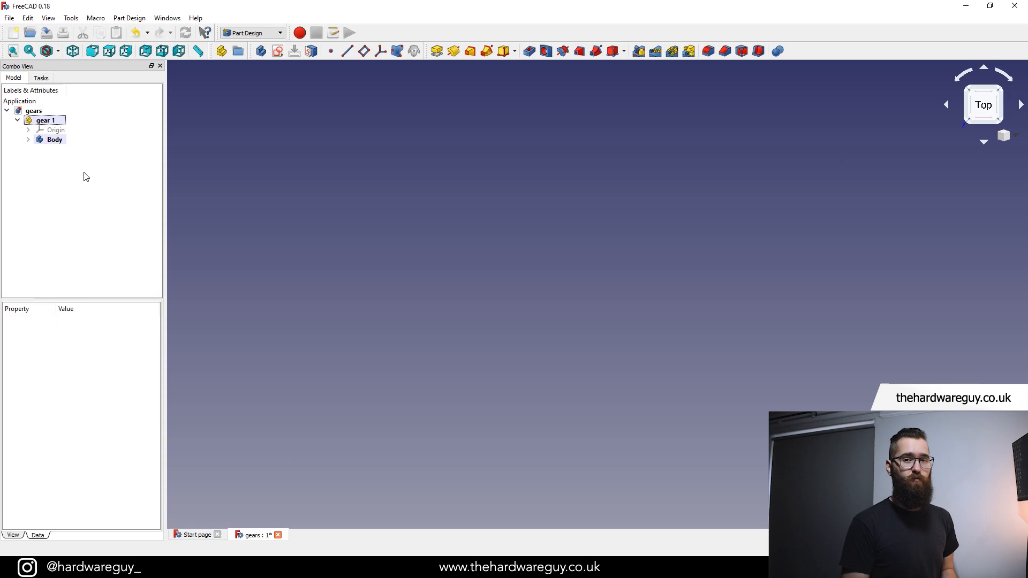
pyautogui.click(55, 140)
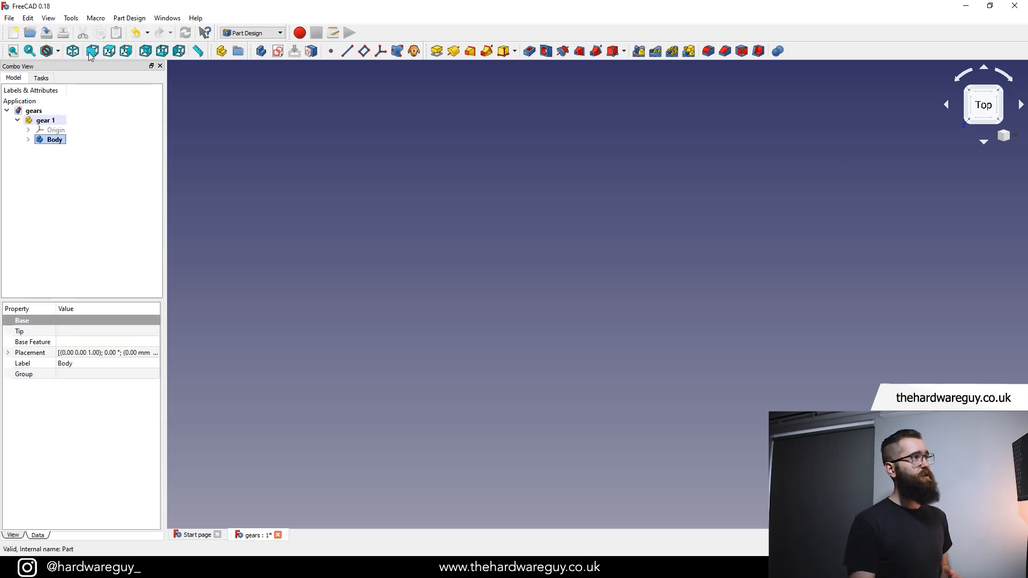
# Step: Insert an involute gear profile (26 teeth, 2.5 mm module) into the body
pyautogui.click(129, 17)
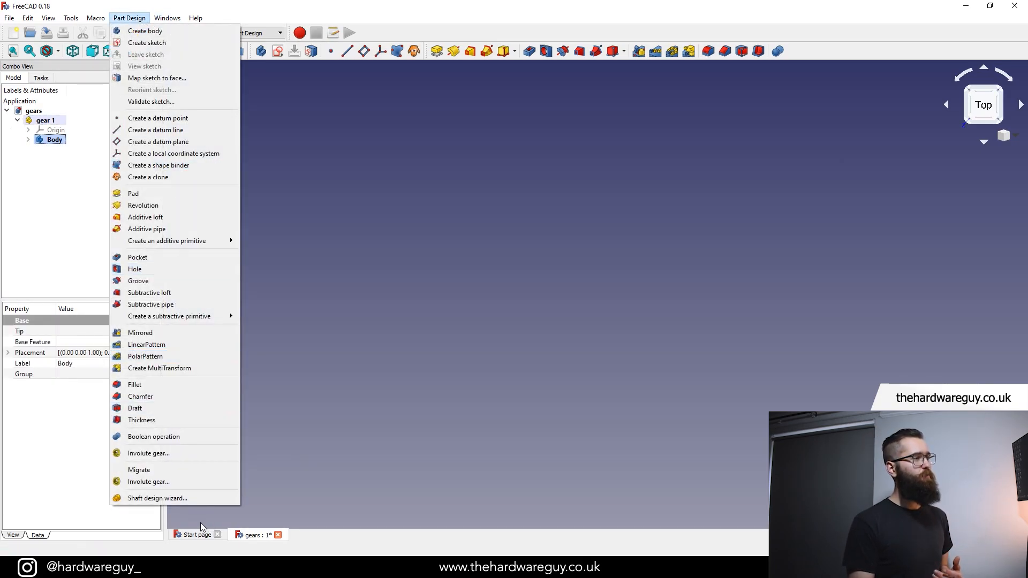
pyautogui.moveTo(148, 481)
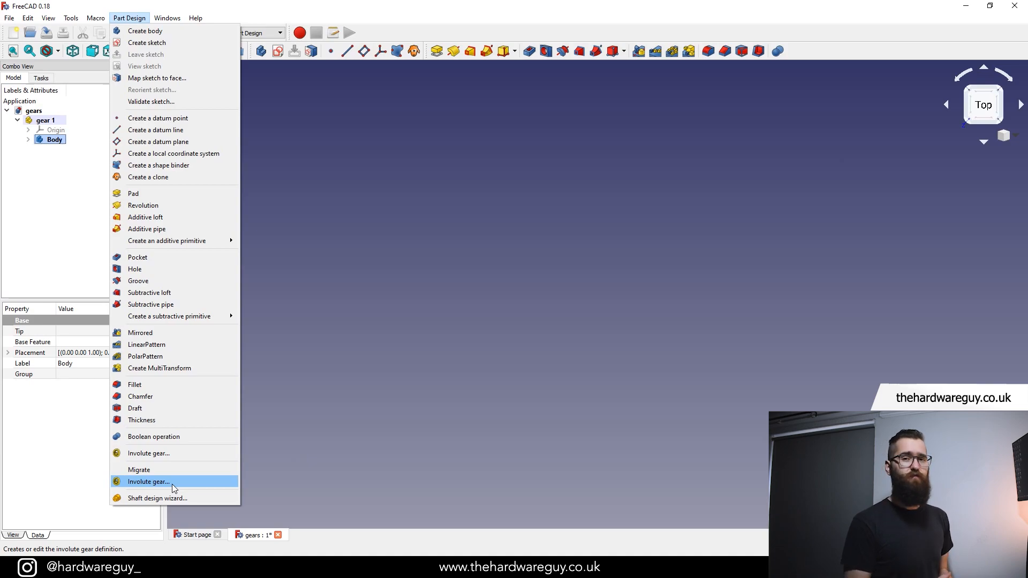
pyautogui.click(148, 481)
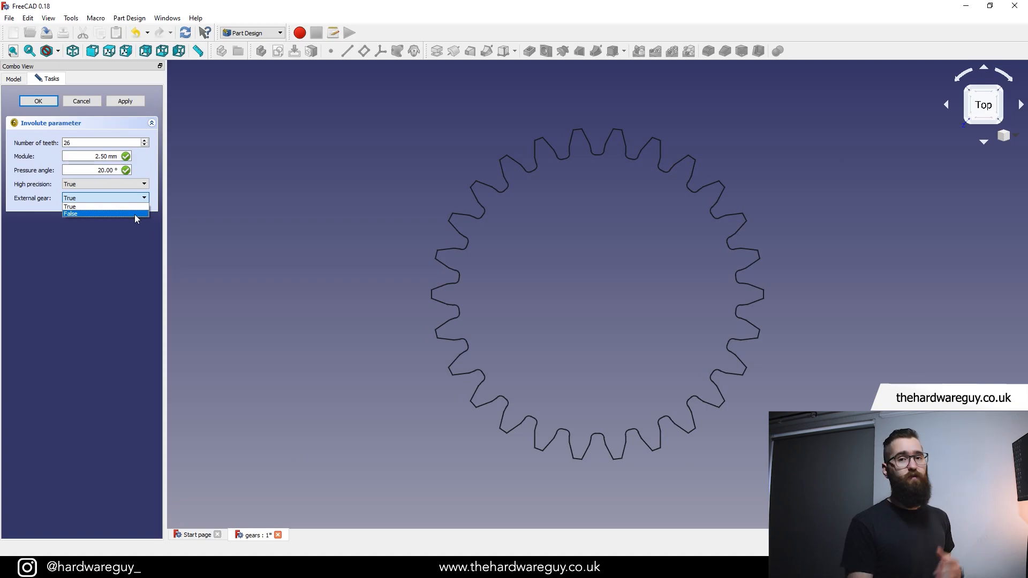
pyautogui.click(71, 213)
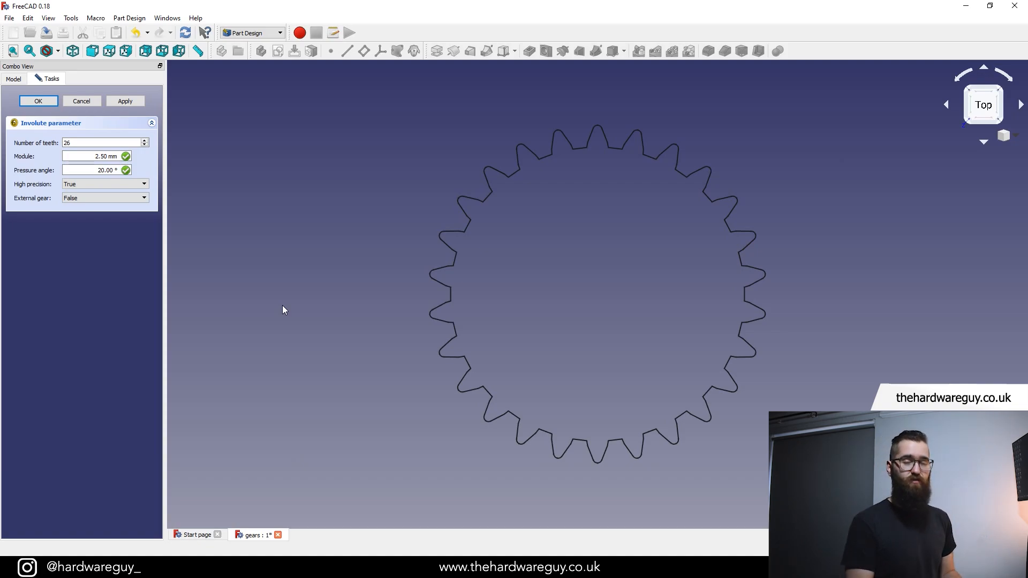
pyautogui.moveTo(368, 374)
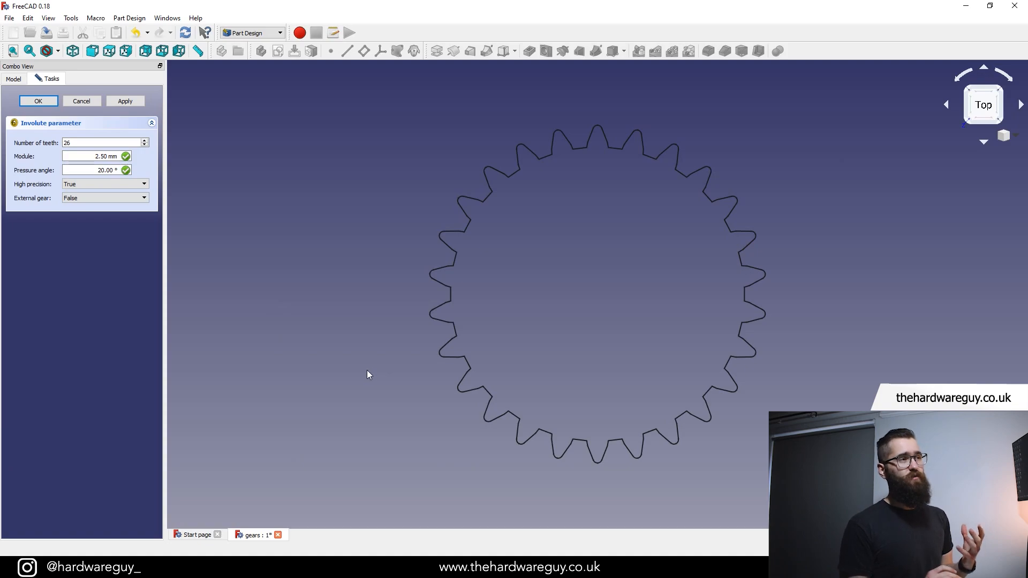
pyautogui.moveTo(389, 346)
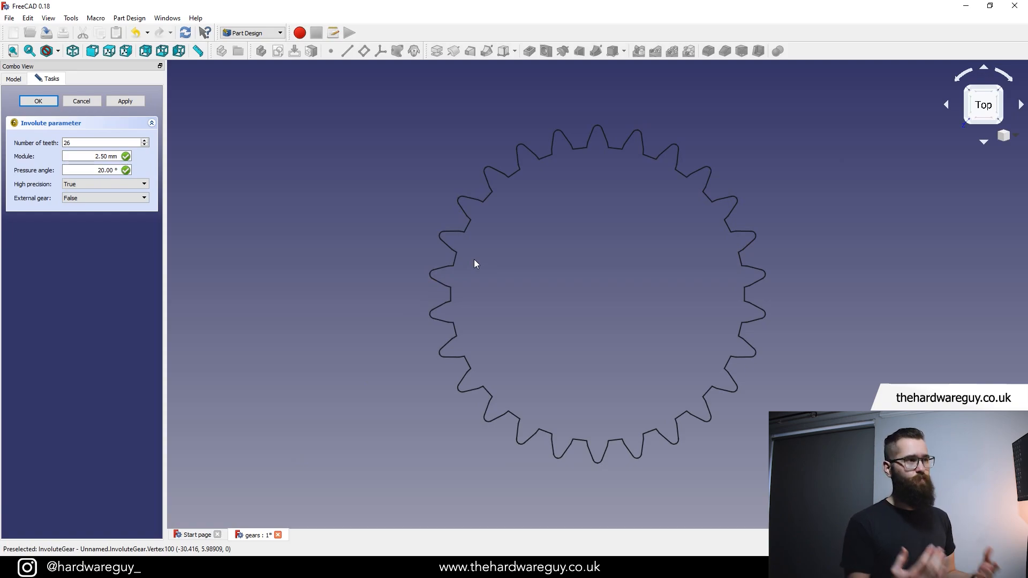
pyautogui.moveTo(324, 300)
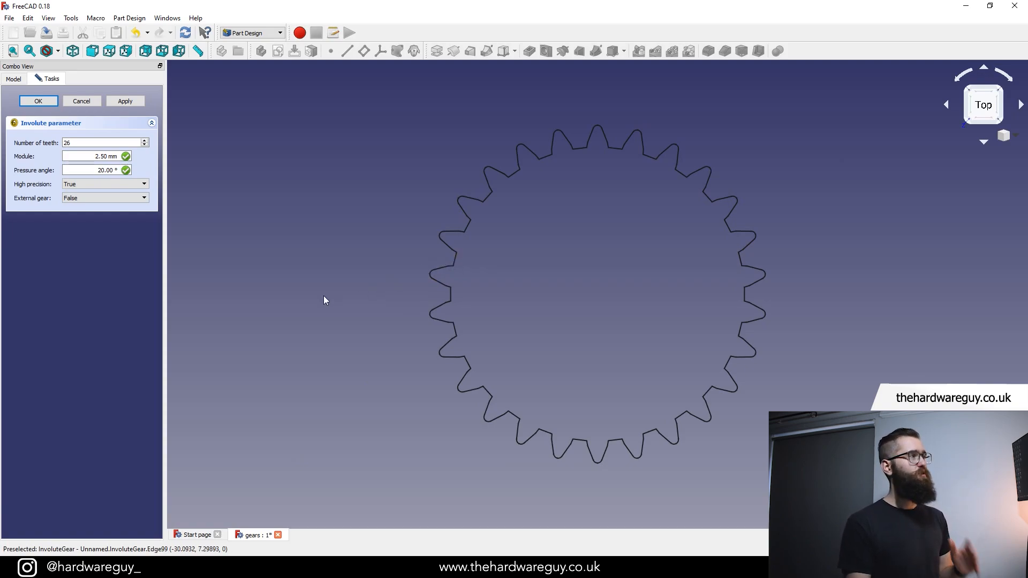
pyautogui.click(105, 197)
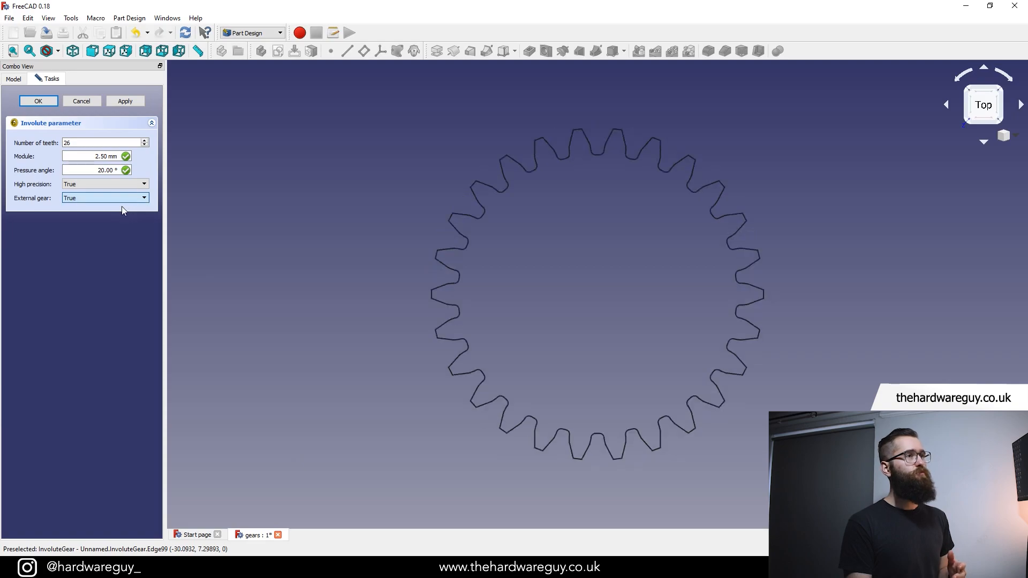
pyautogui.moveTo(823, 289)
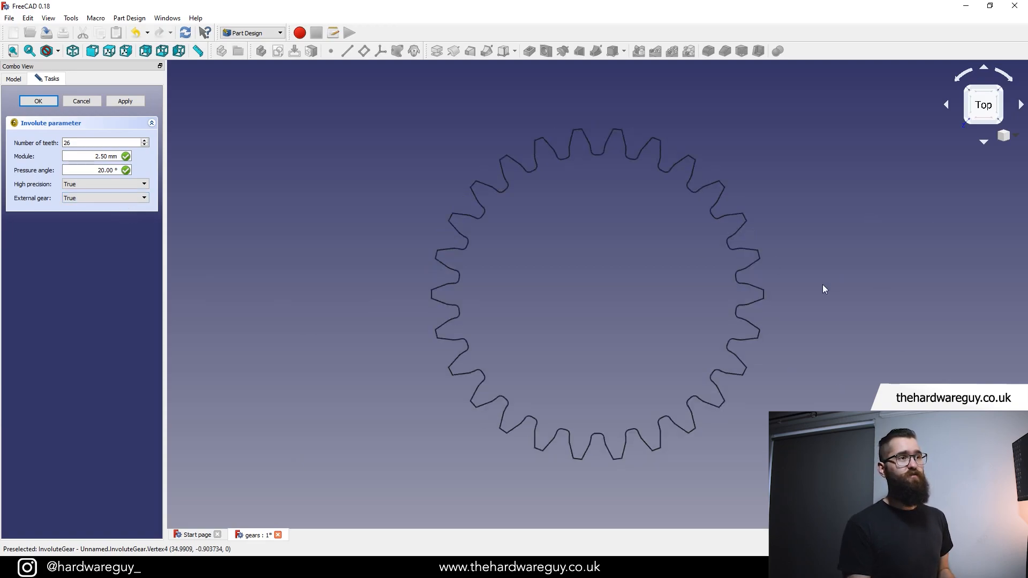
pyautogui.moveTo(726, 319)
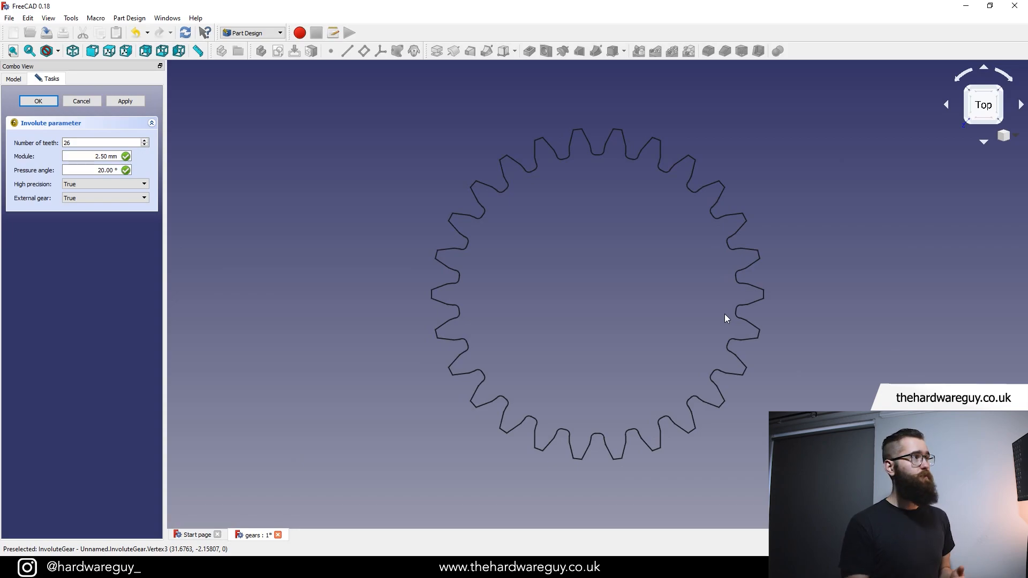
# Step: Set the involute gear to 36 teeth with a 1.39 mm module and confirm
pyautogui.tripleClick(102, 142)
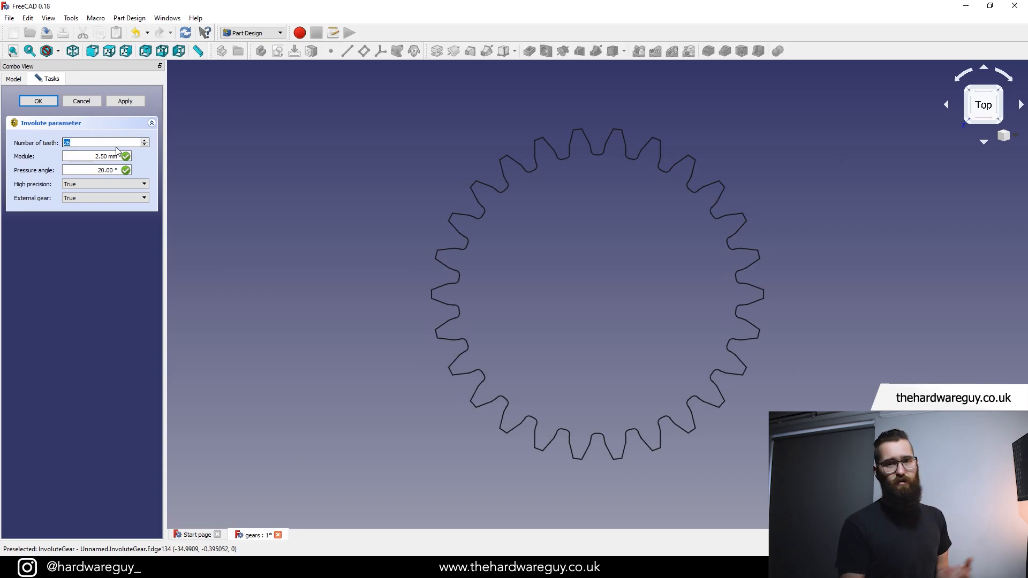
pyautogui.write('36')
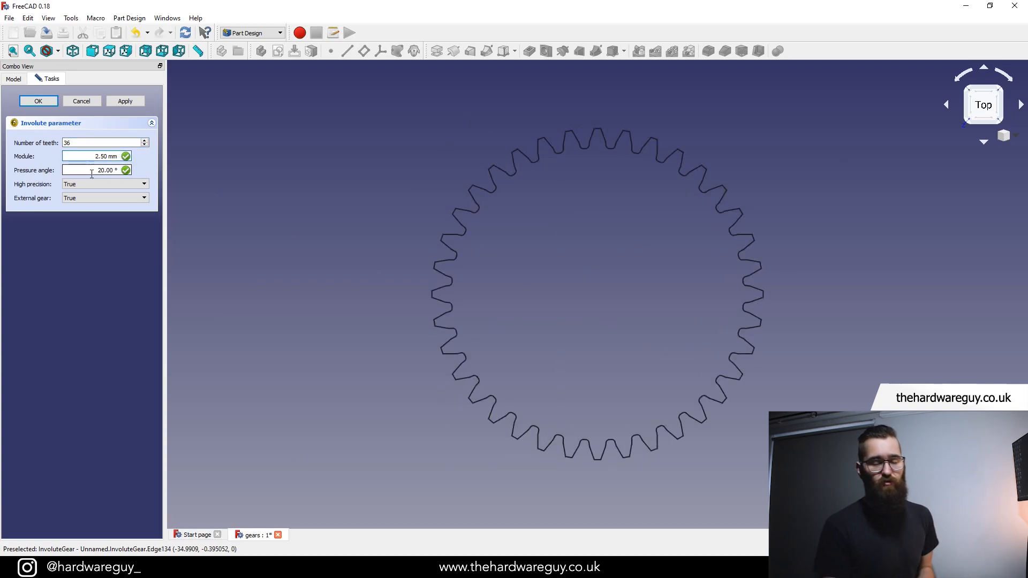
pyautogui.click(95, 156)
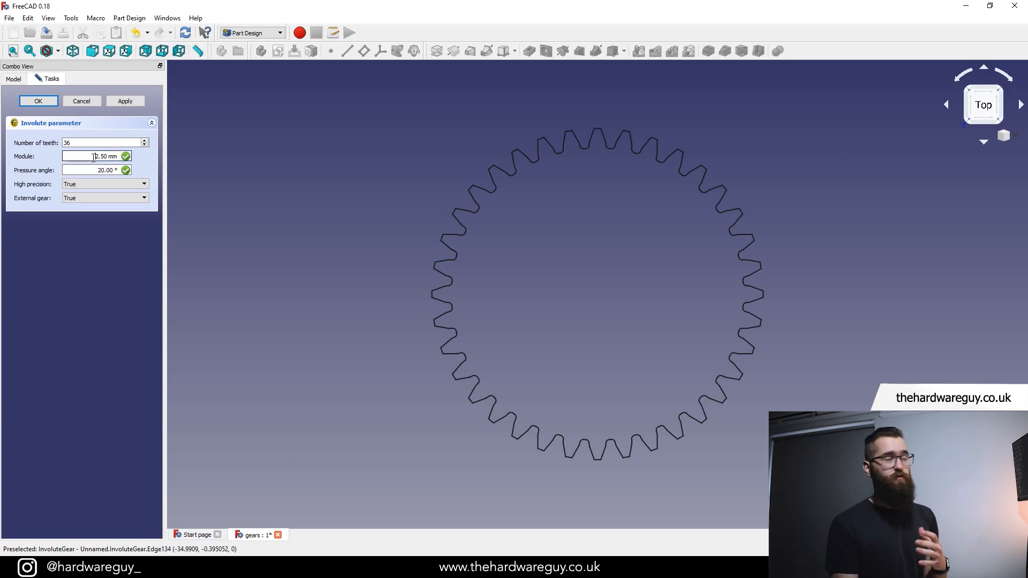
pyautogui.tripleClick(96, 156)
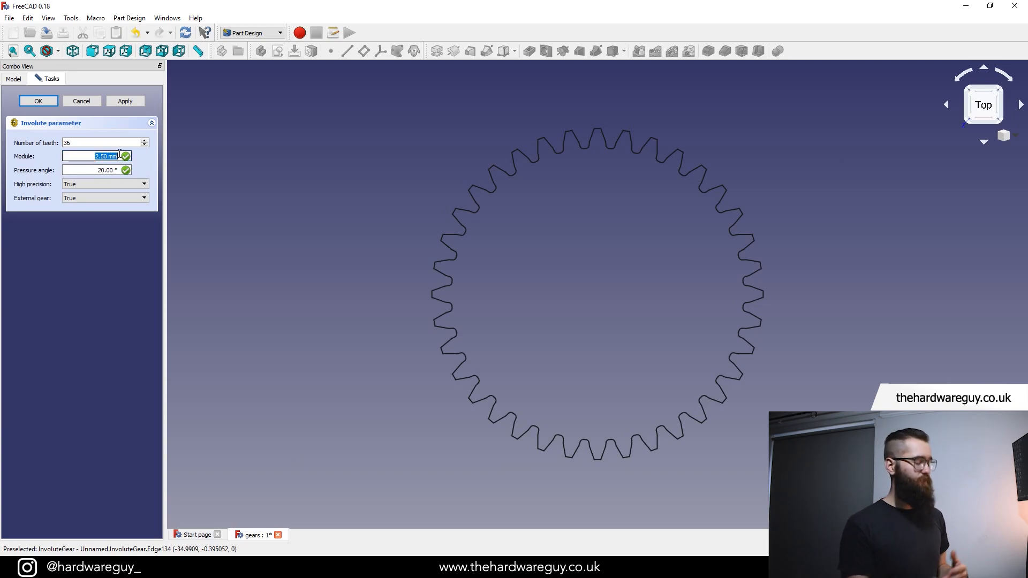
pyautogui.write('50')
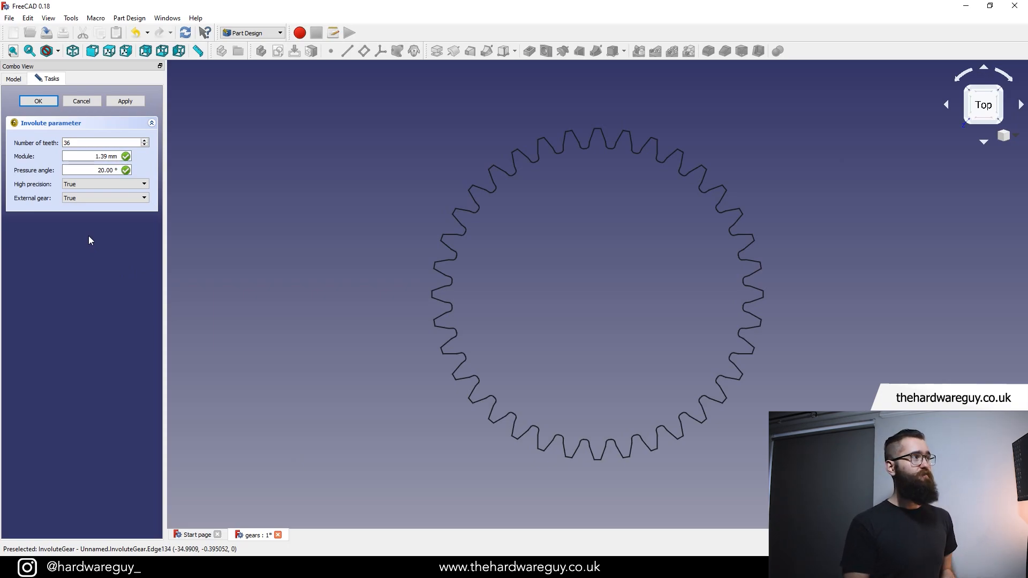
pyautogui.moveTo(104, 219)
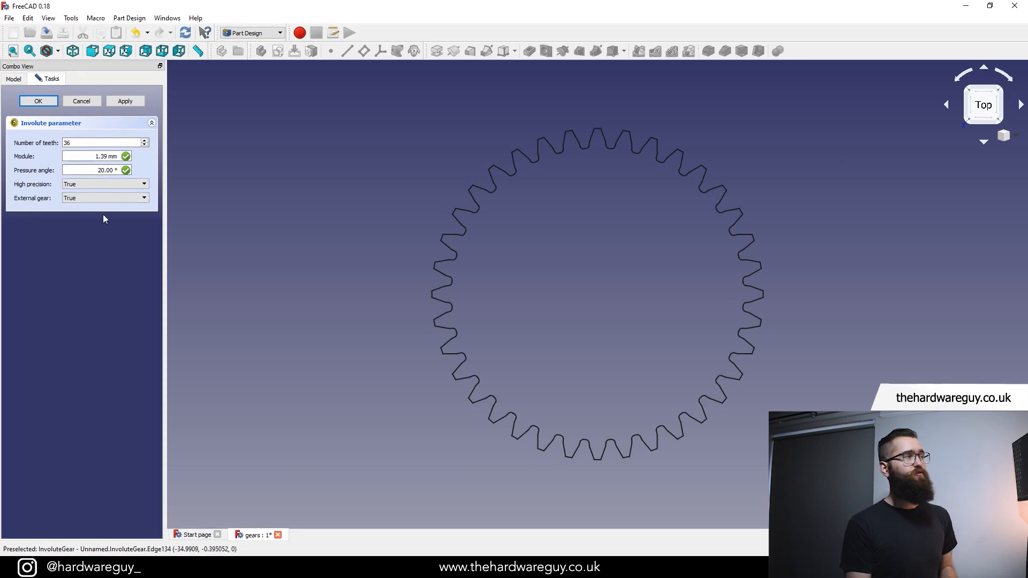
pyautogui.click(37, 101)
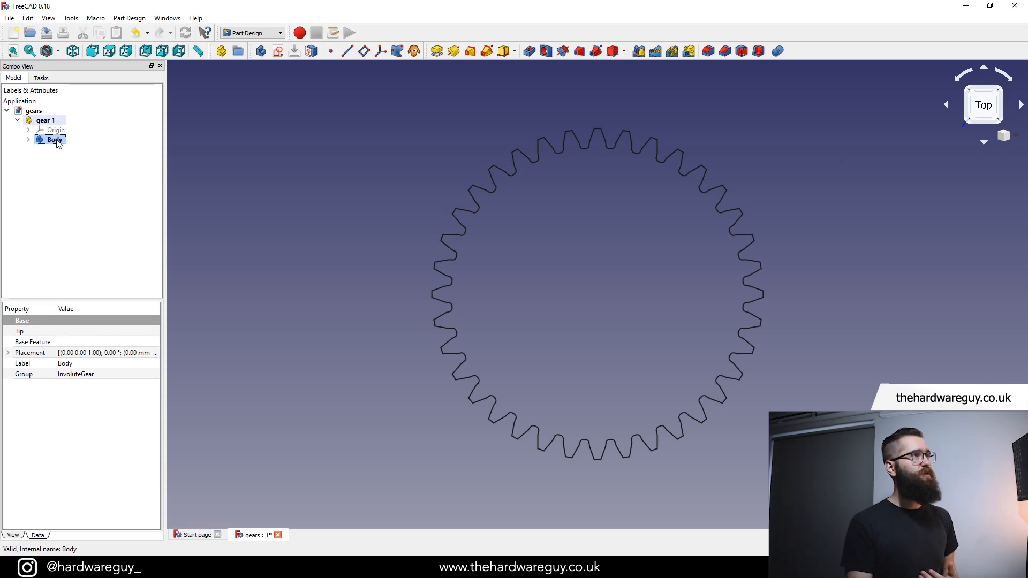
pyautogui.moveTo(437, 51)
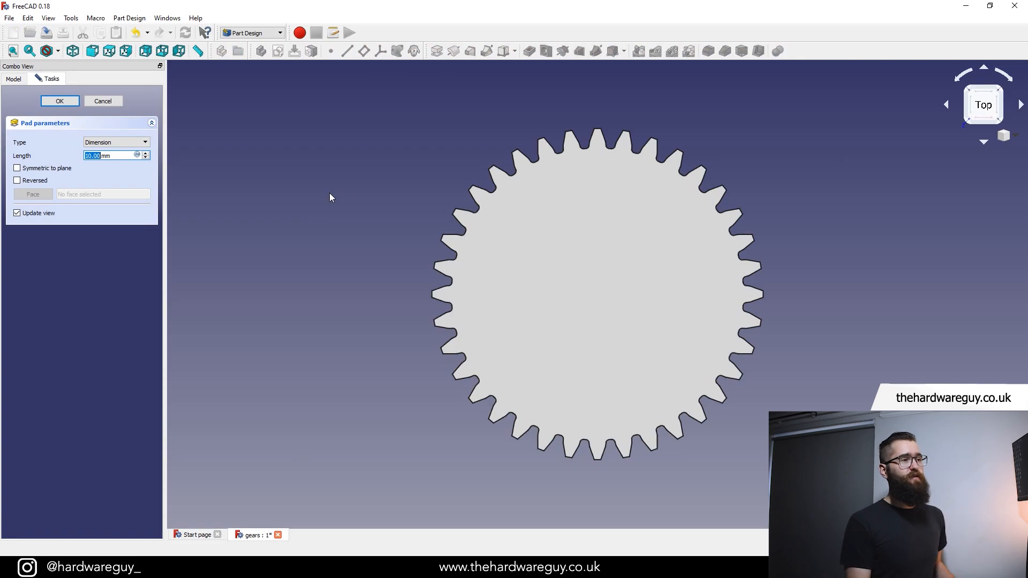
pyautogui.moveTo(278, 260)
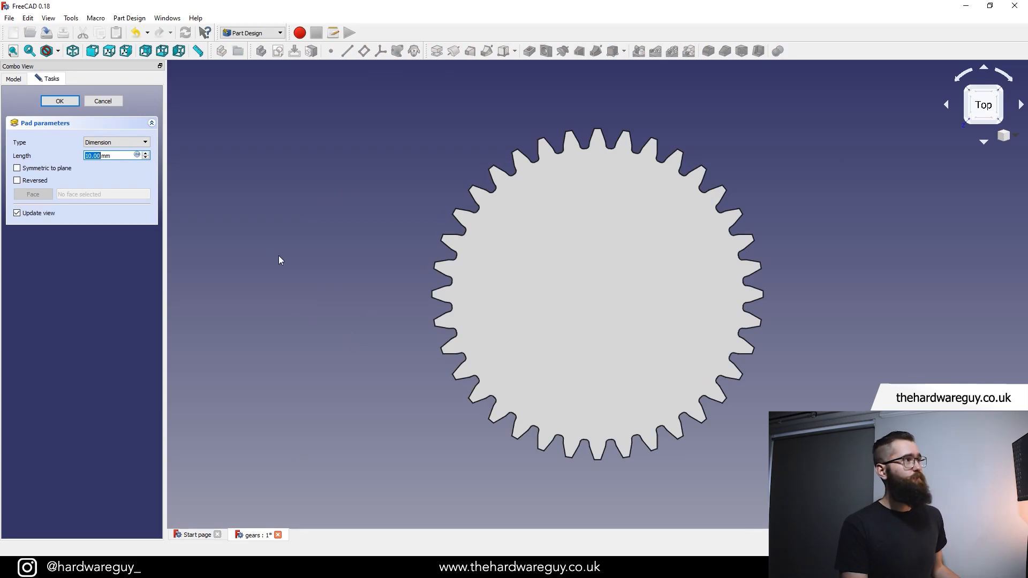
pyautogui.moveTo(818, 400)
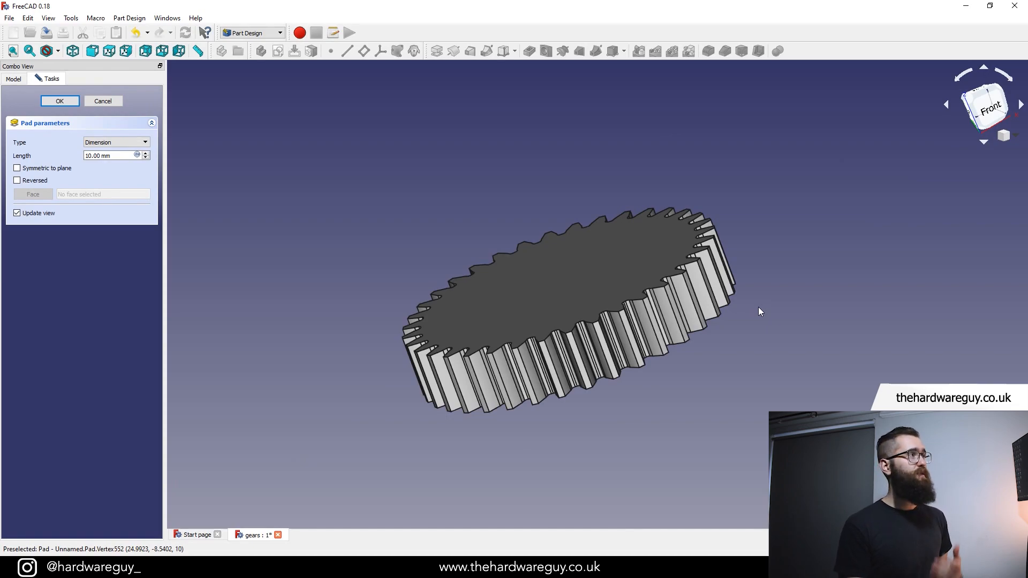
# Step: Pad the gear profile to 10 mm thick, then switch to the Part workbench
pyautogui.click(59, 101)
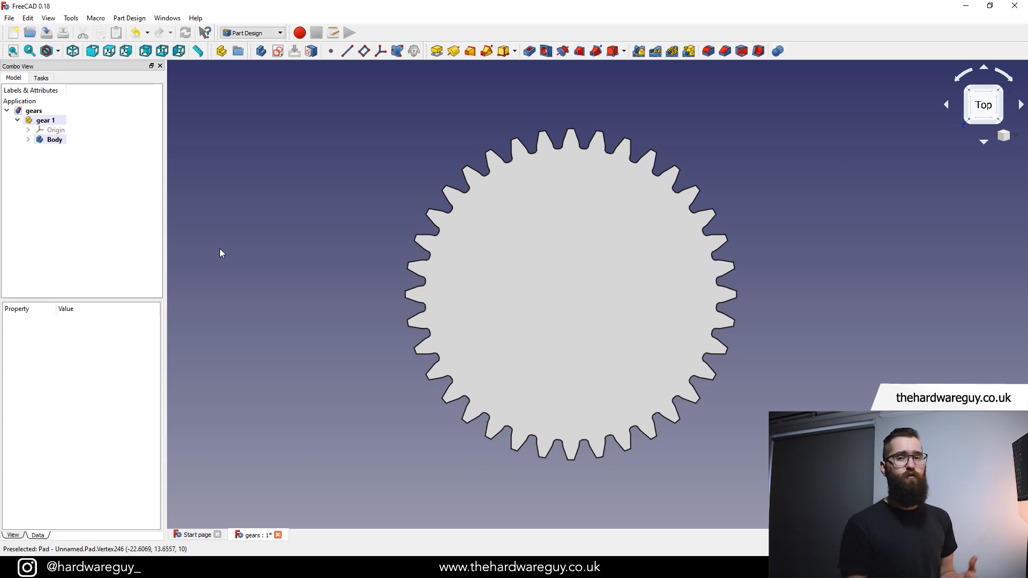
pyautogui.moveTo(230, 254)
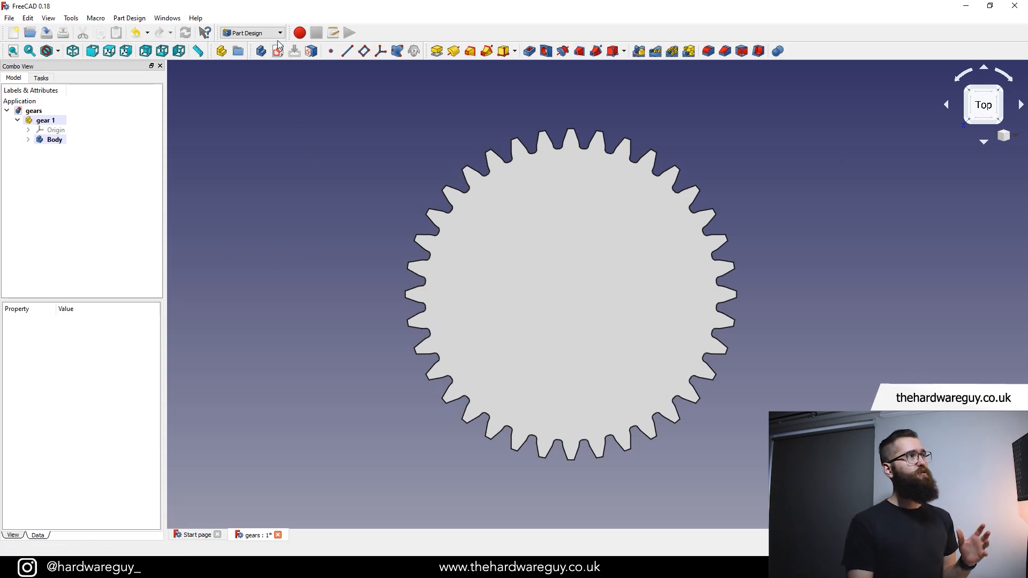
pyautogui.click(280, 33)
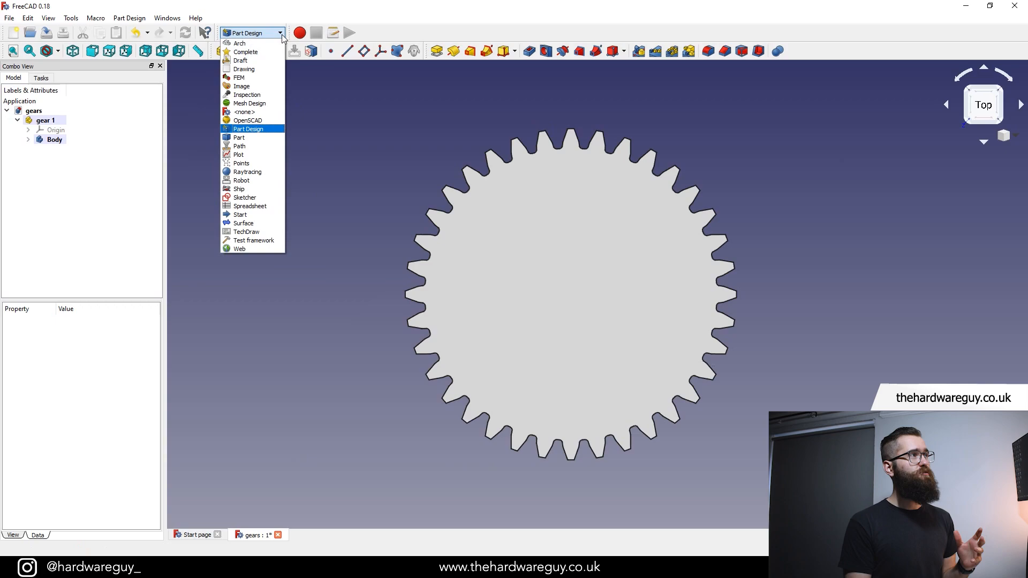
pyautogui.click(240, 138)
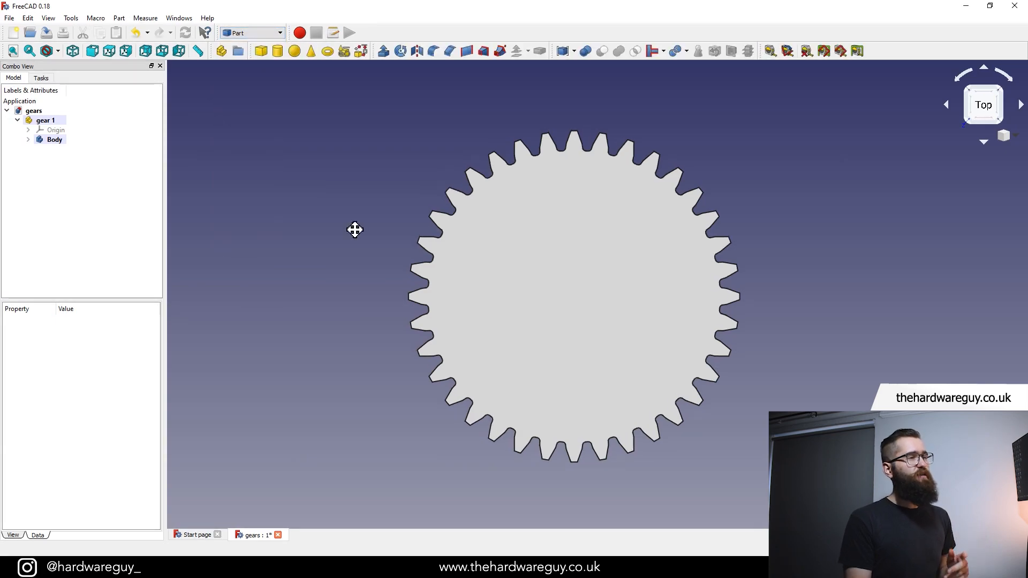
pyautogui.moveTo(305, 79)
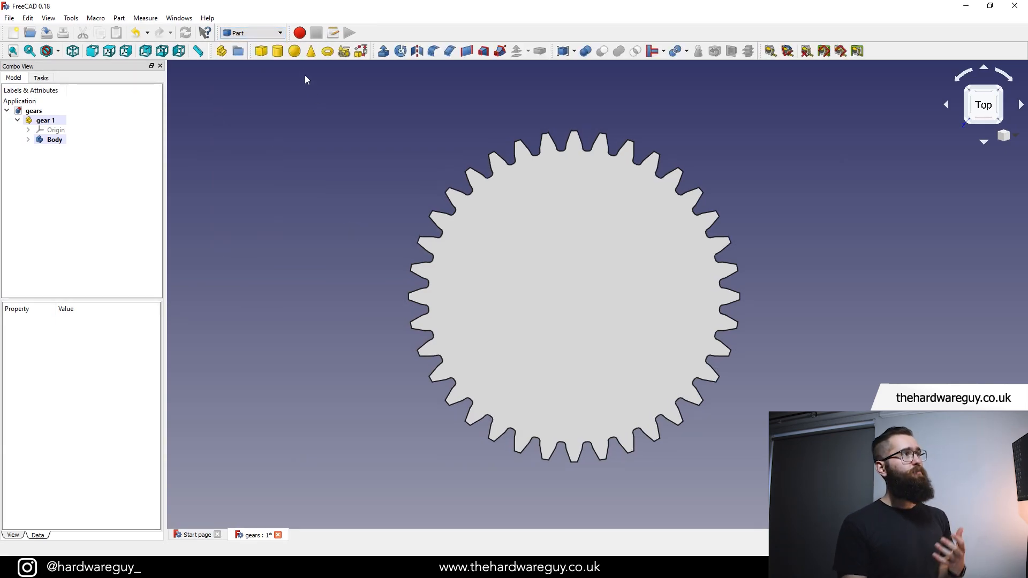
pyautogui.moveTo(277, 51)
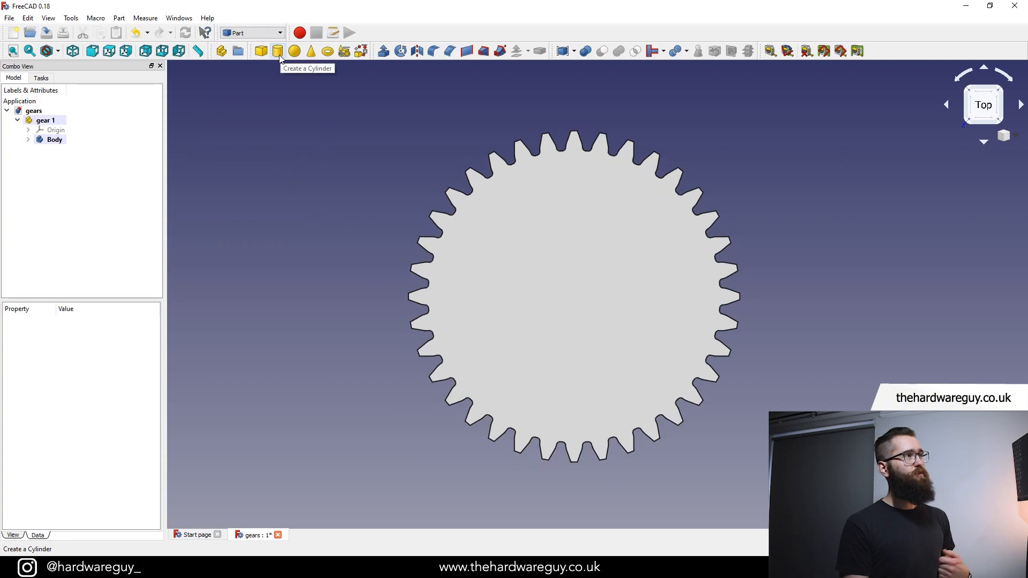
# Step: Add a 2 mm radius, 10 mm tall cylinder at the gear's centre
pyautogui.click(44, 120)
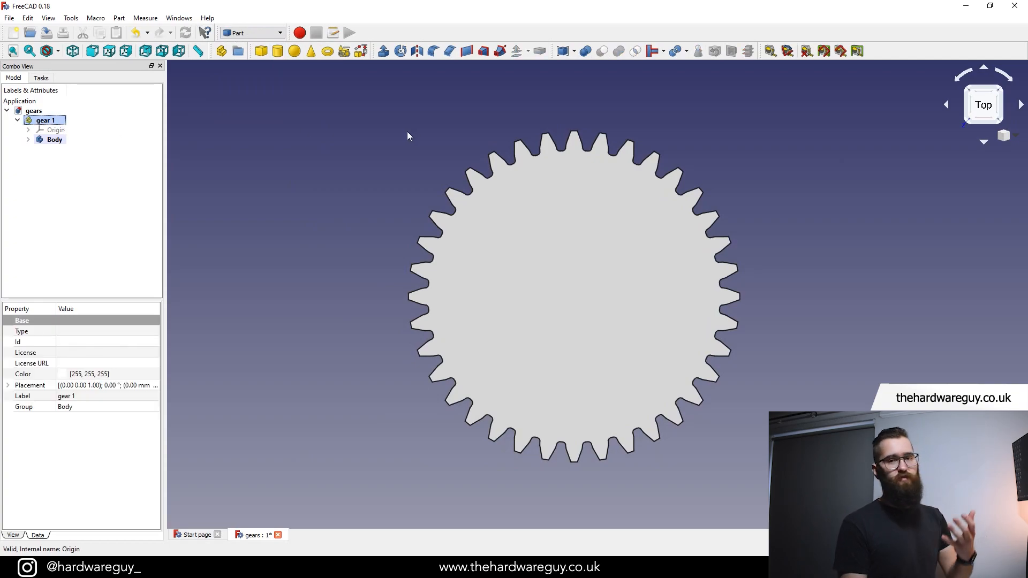
pyautogui.moveTo(278, 51)
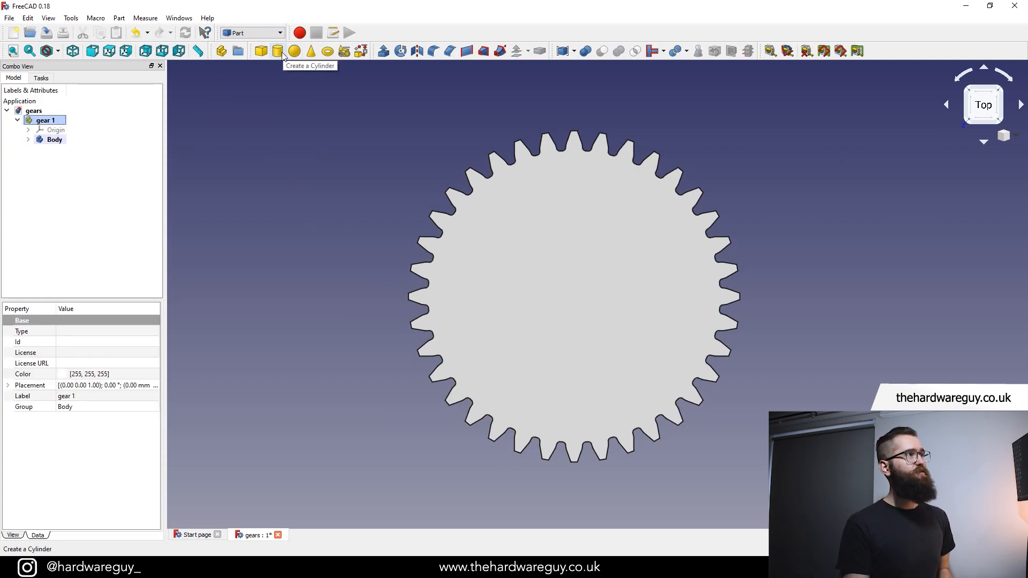
pyautogui.click(277, 51)
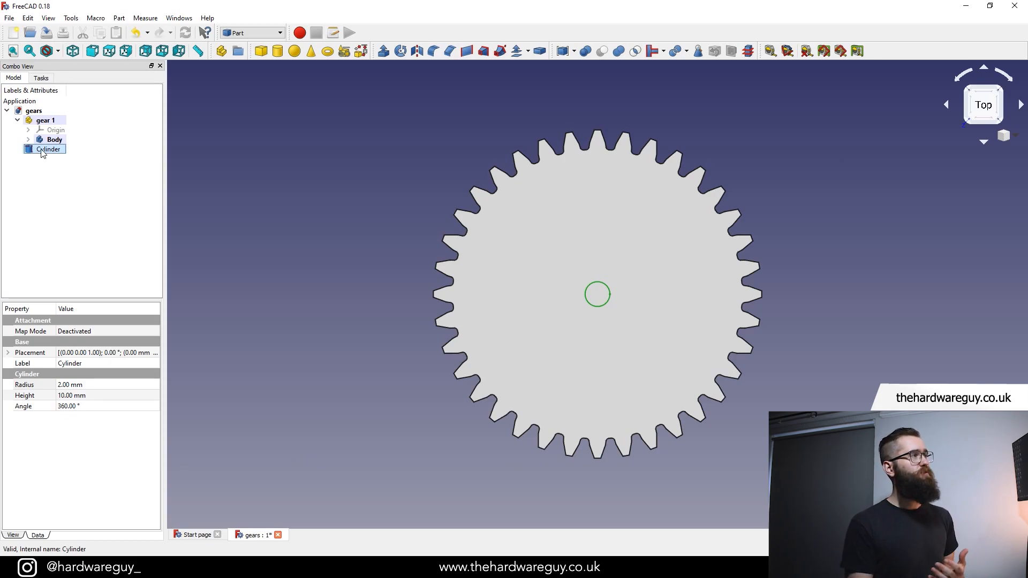
# Step: Move the cylinder into gear 1 and change its radius to 5 mm
pyautogui.click(45, 120)
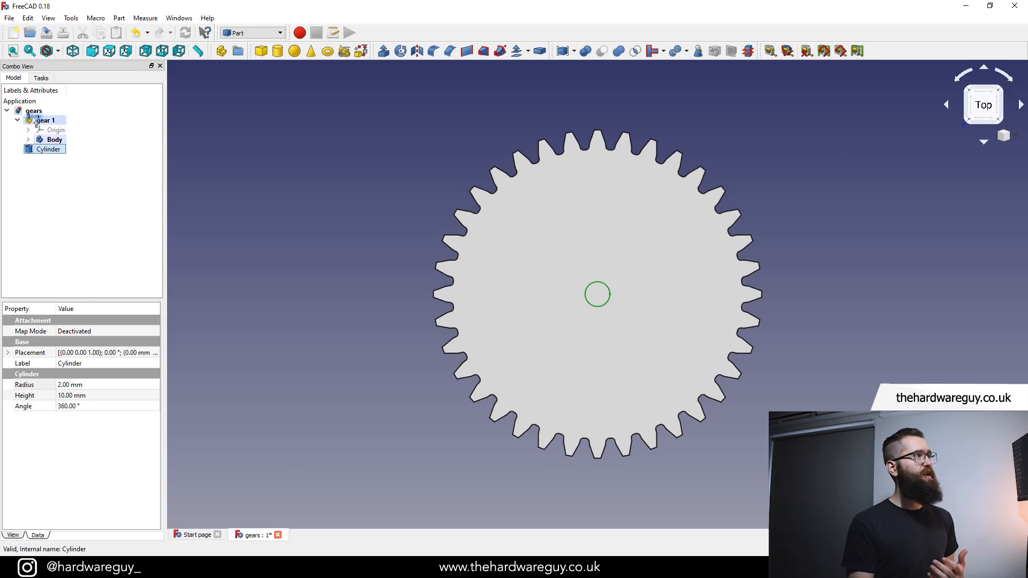
pyautogui.click(46, 120)
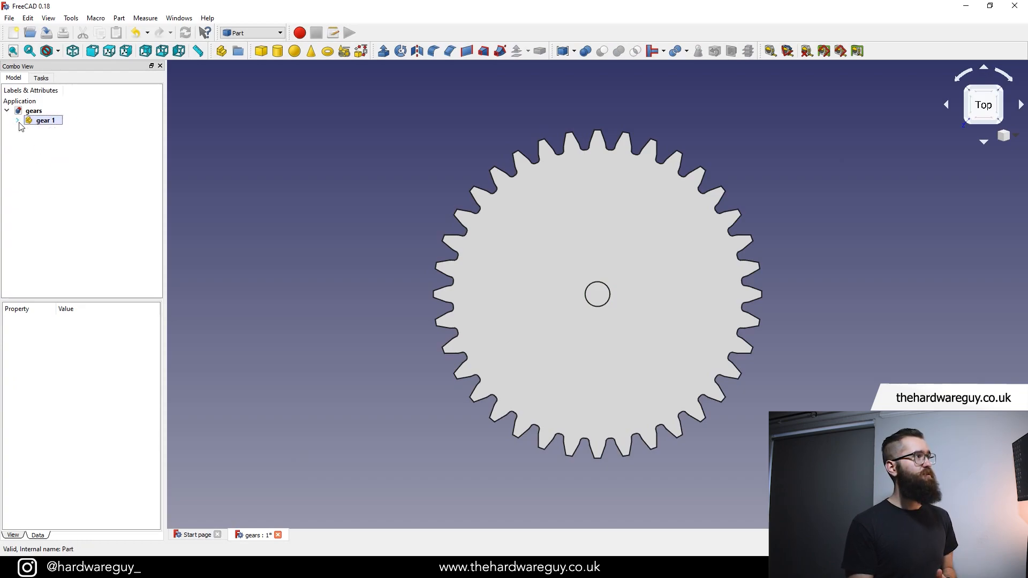
pyautogui.click(18, 120)
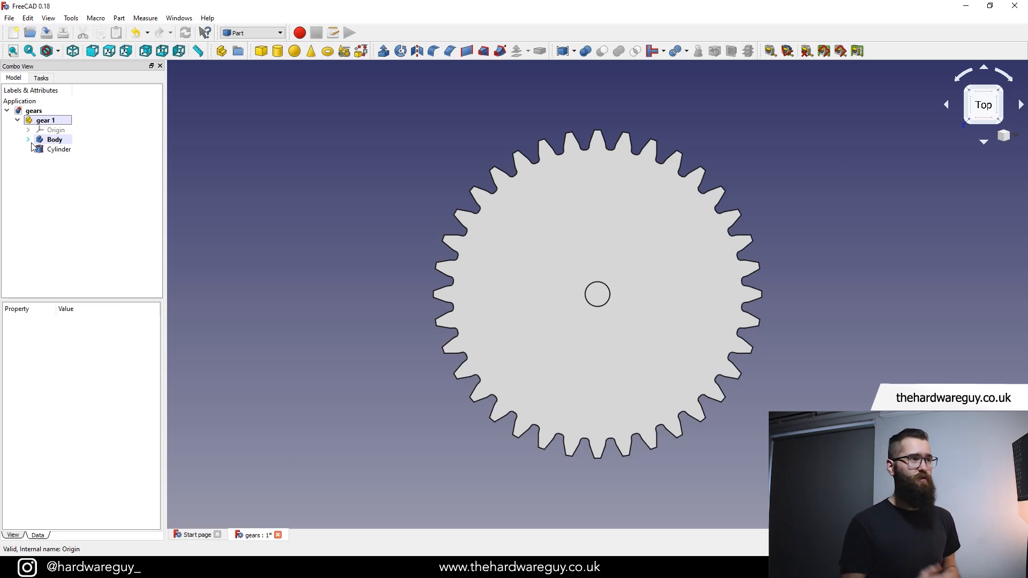
pyautogui.click(58, 149)
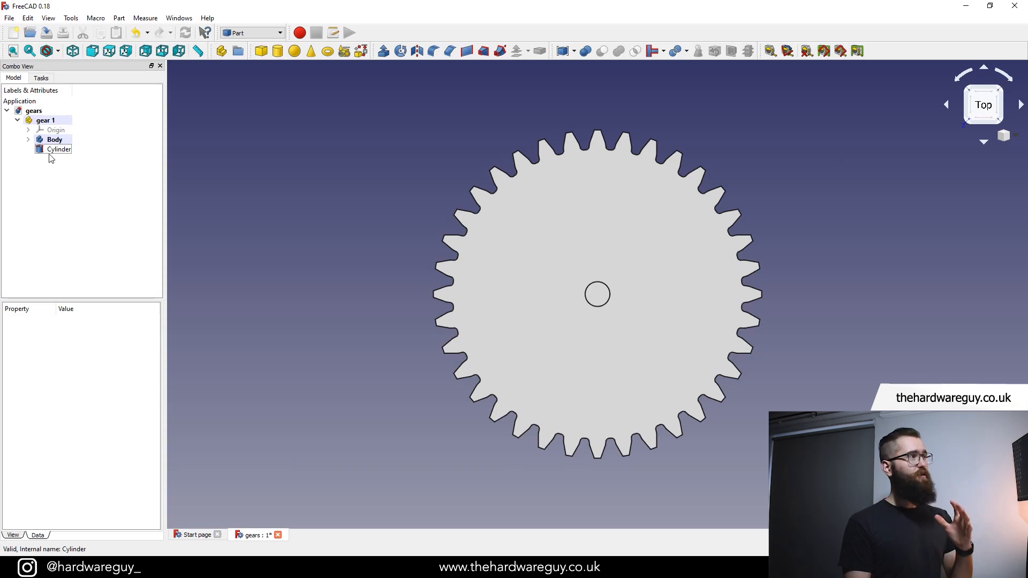
pyautogui.click(59, 149)
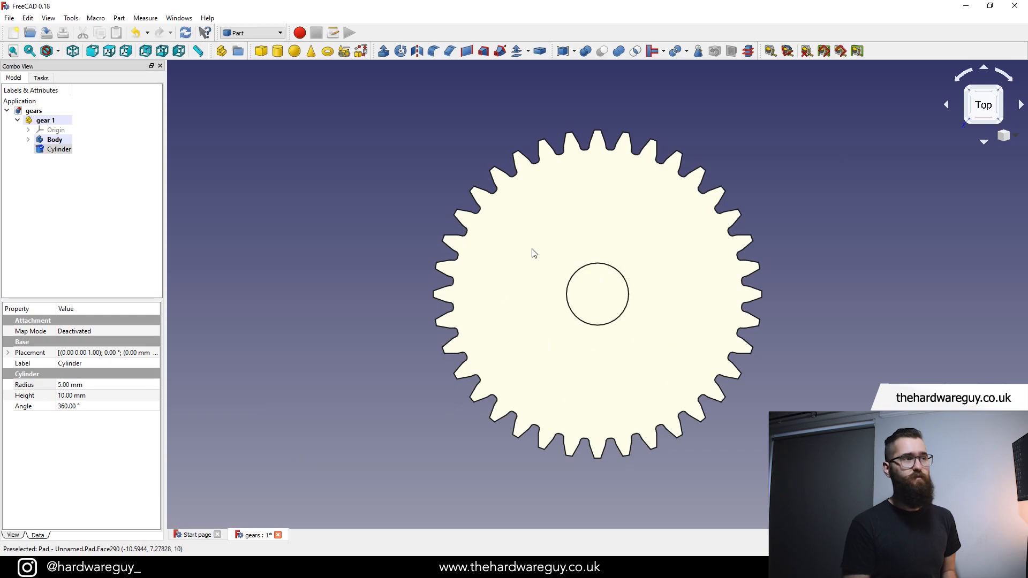
pyautogui.click(111, 212)
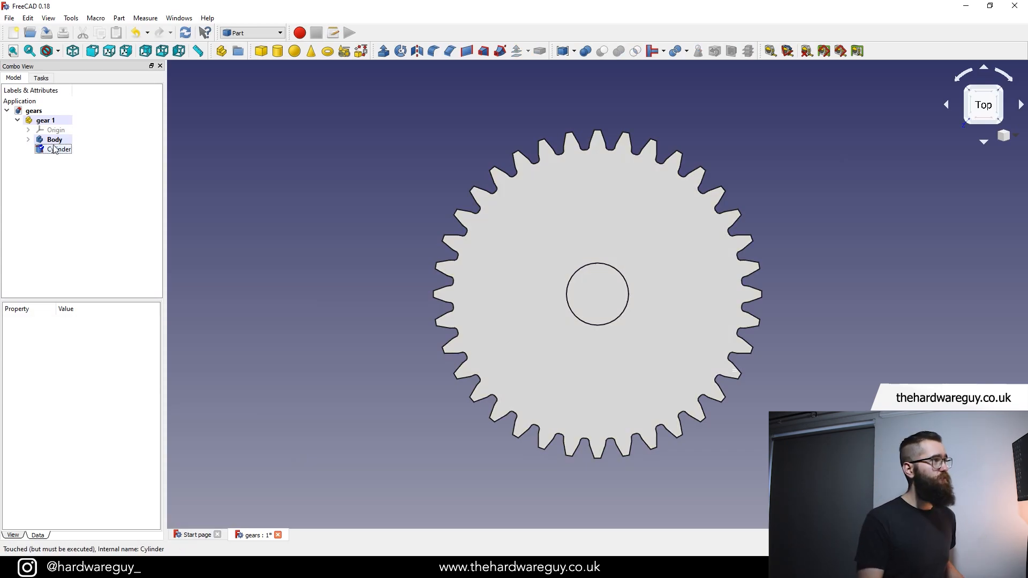
# Step: Boolean-cut the cylinder from the gear Body, leaving a 10 mm centre hole
pyautogui.click(55, 139)
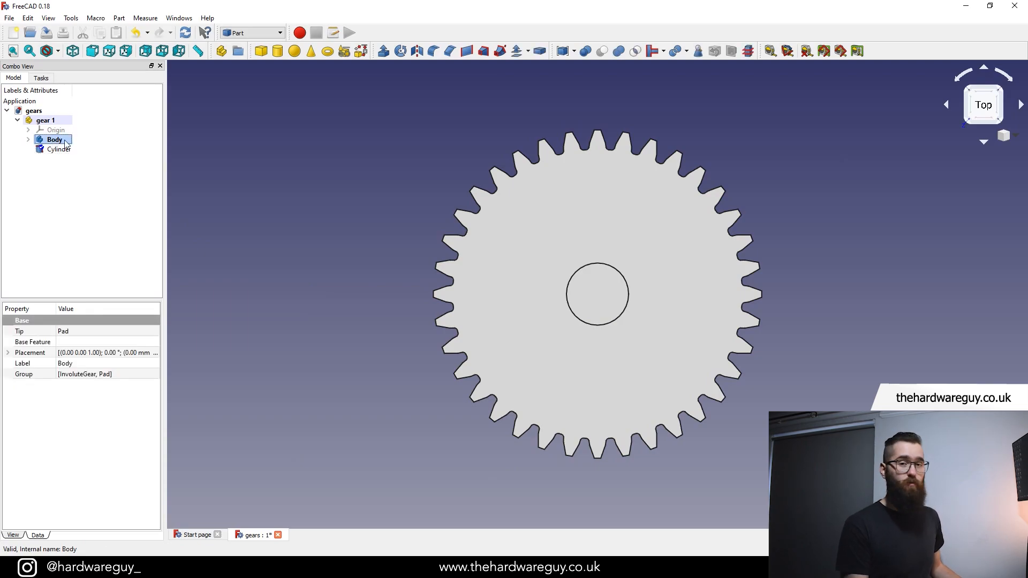
pyautogui.click(59, 149)
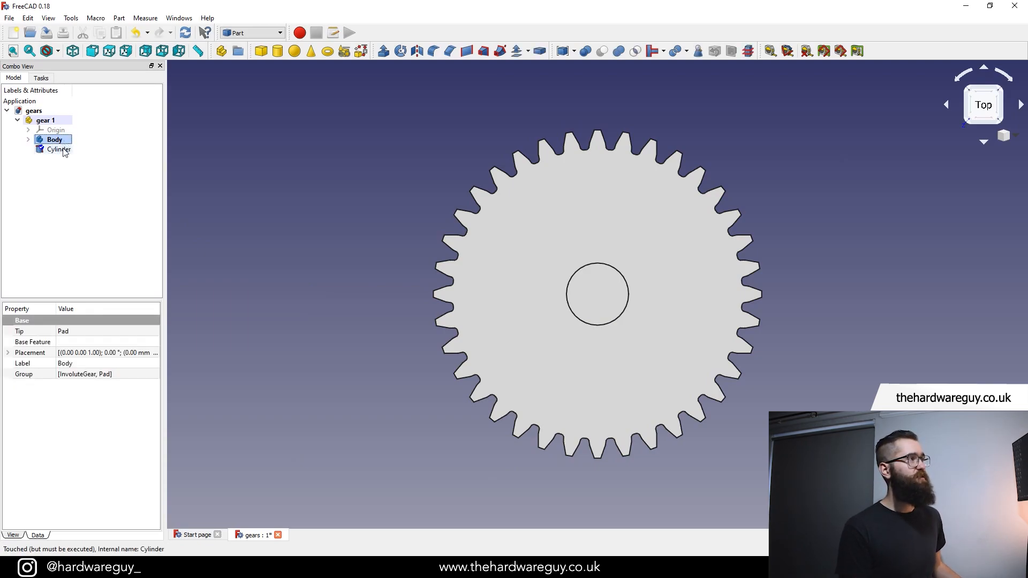
pyautogui.click(58, 149)
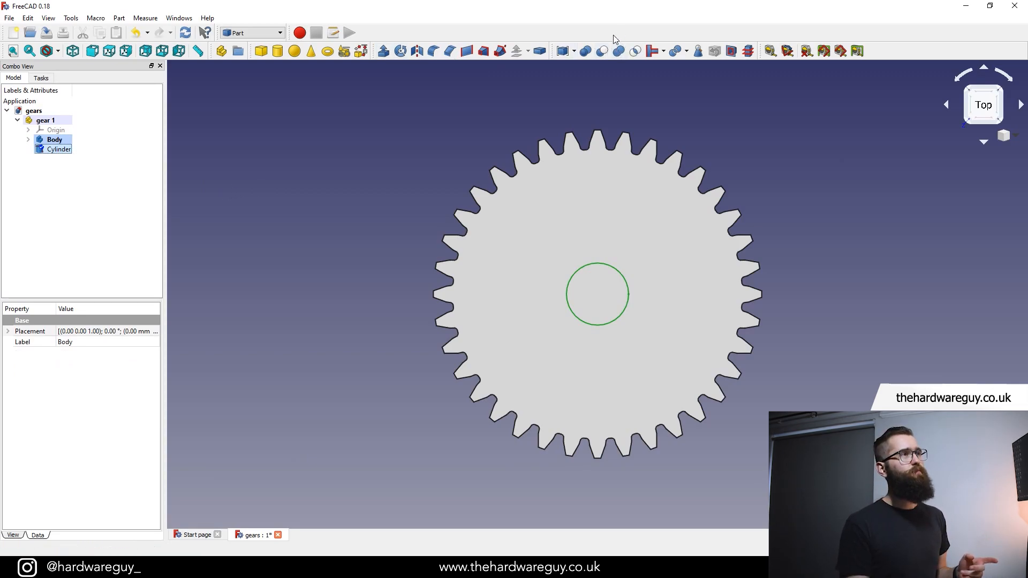
pyautogui.moveTo(602, 50)
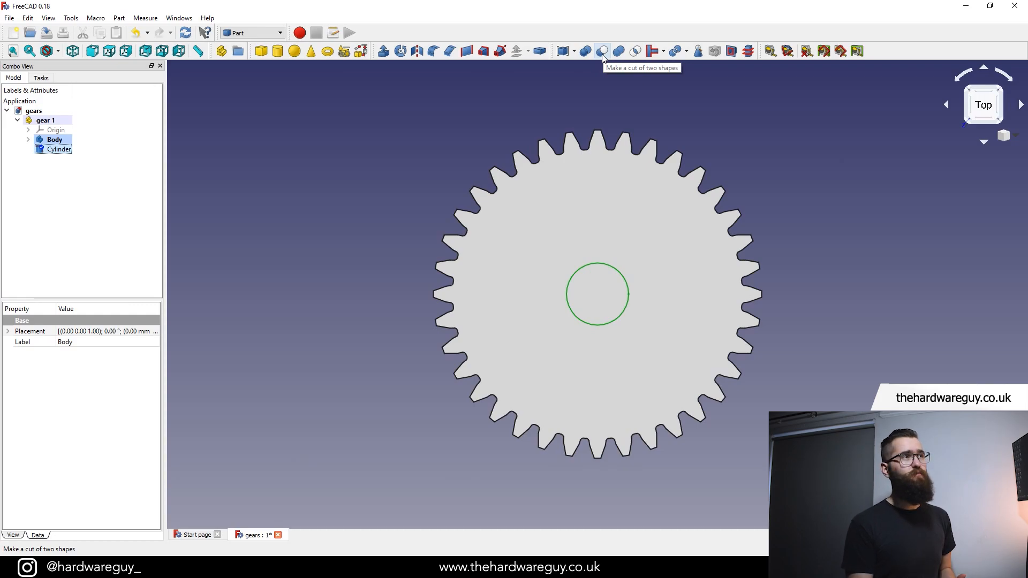
pyautogui.click(601, 51)
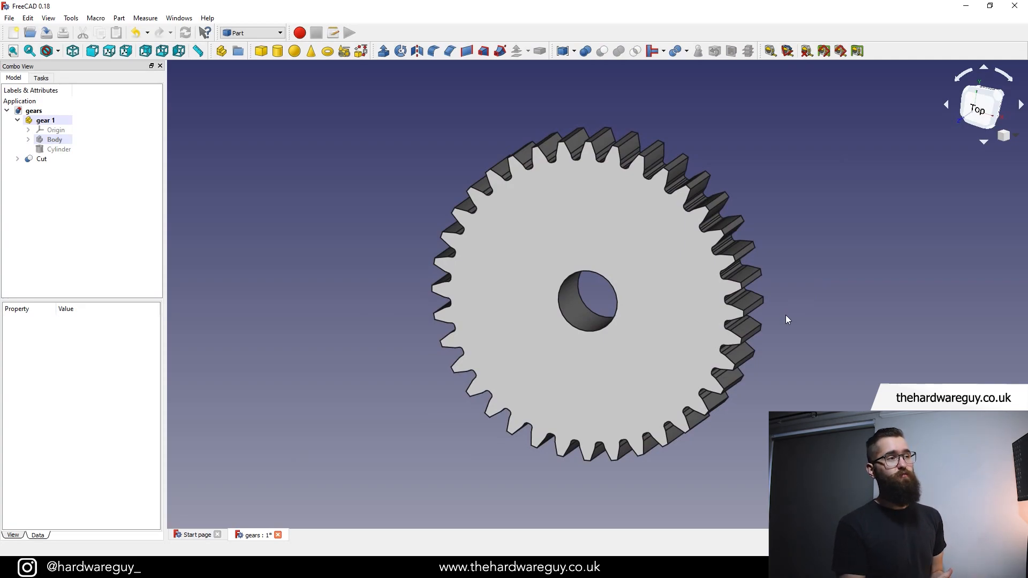
pyautogui.click(41, 158)
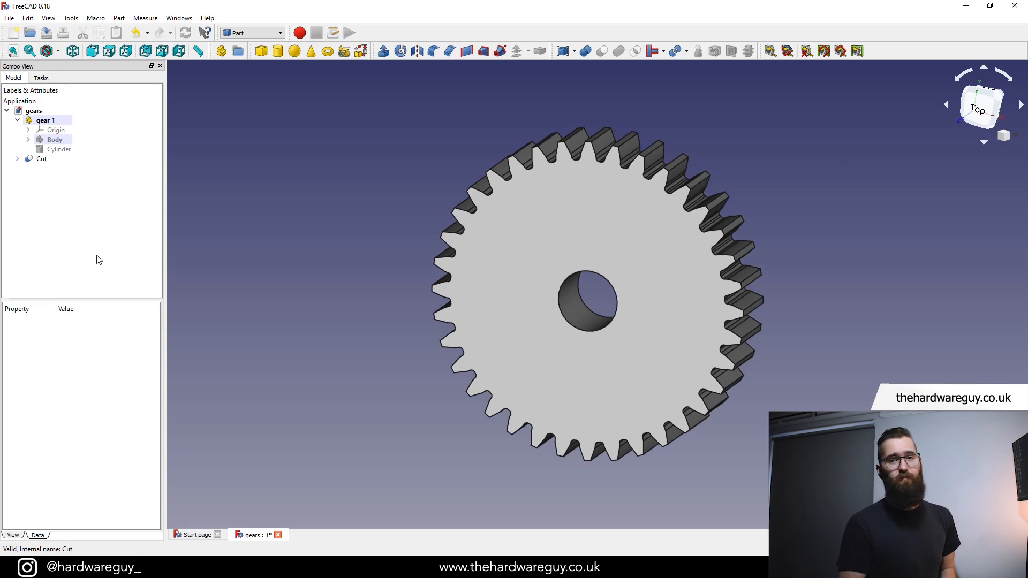
pyautogui.click(41, 158)
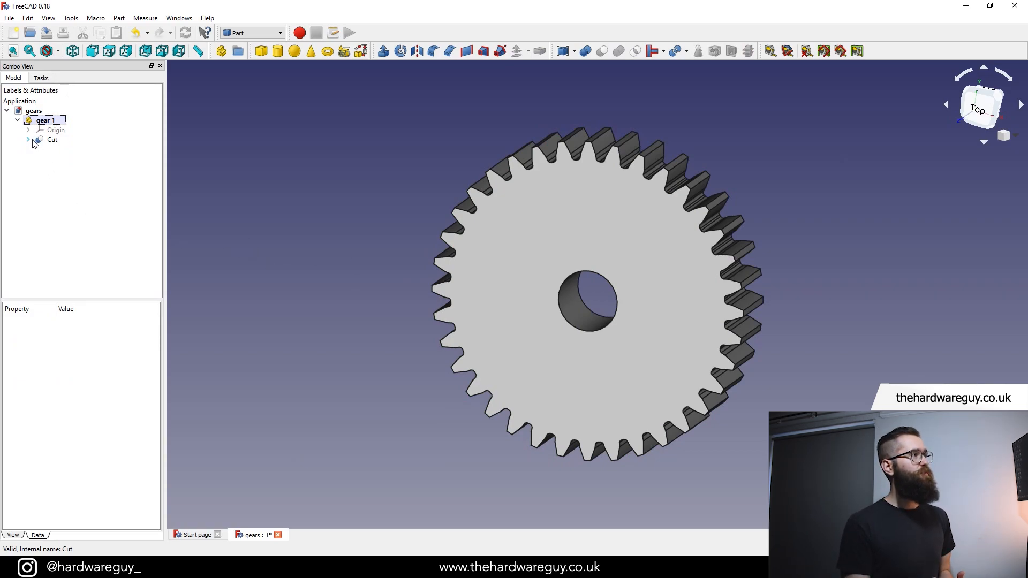
pyautogui.click(29, 139)
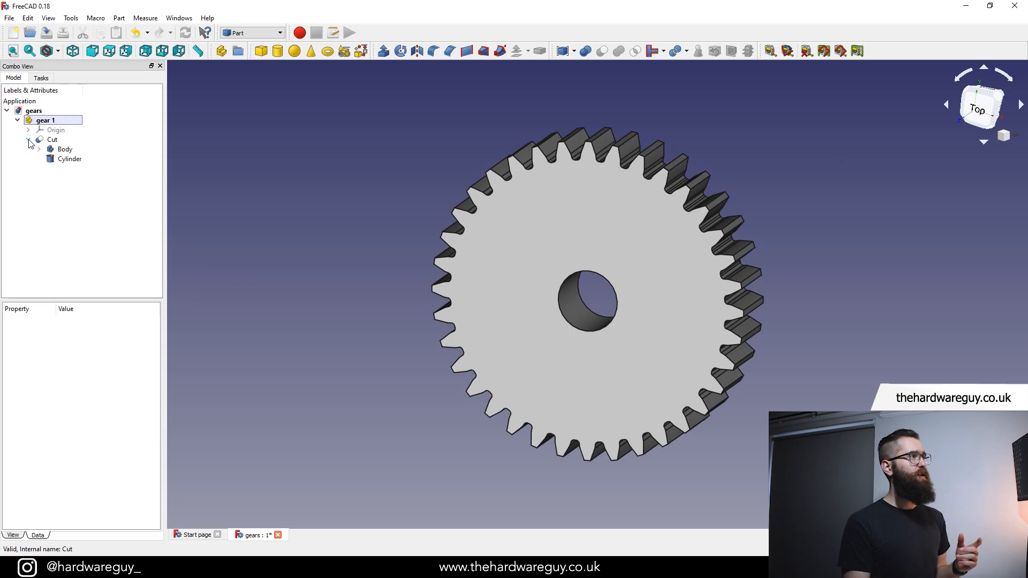
pyautogui.click(39, 149)
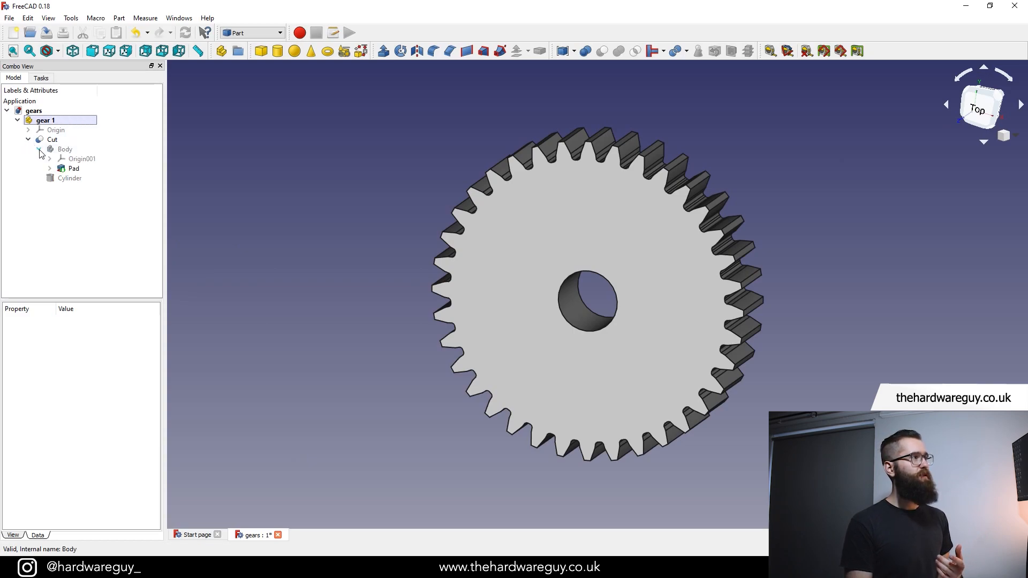
pyautogui.click(49, 168)
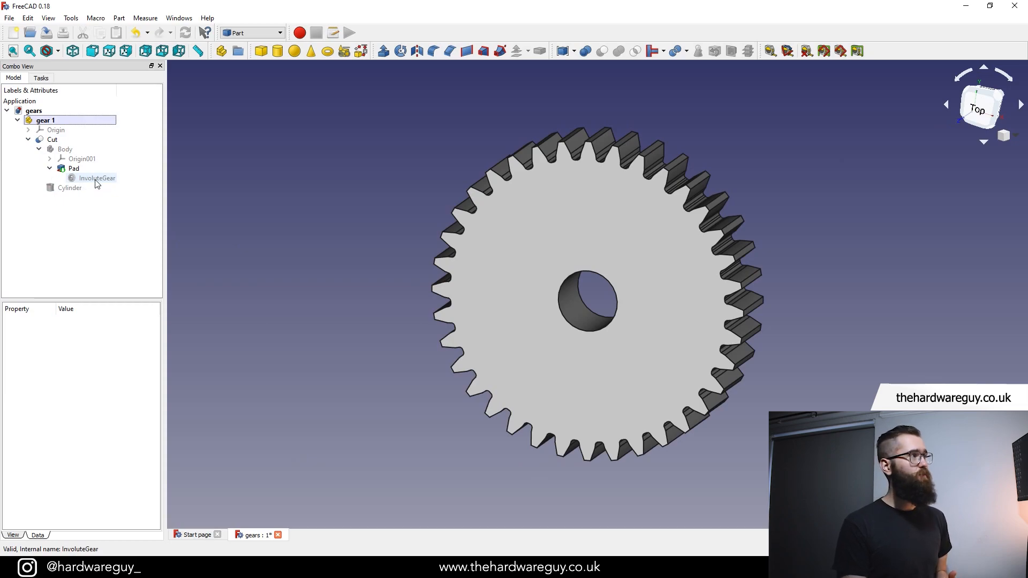
pyautogui.doubleClick(97, 178)
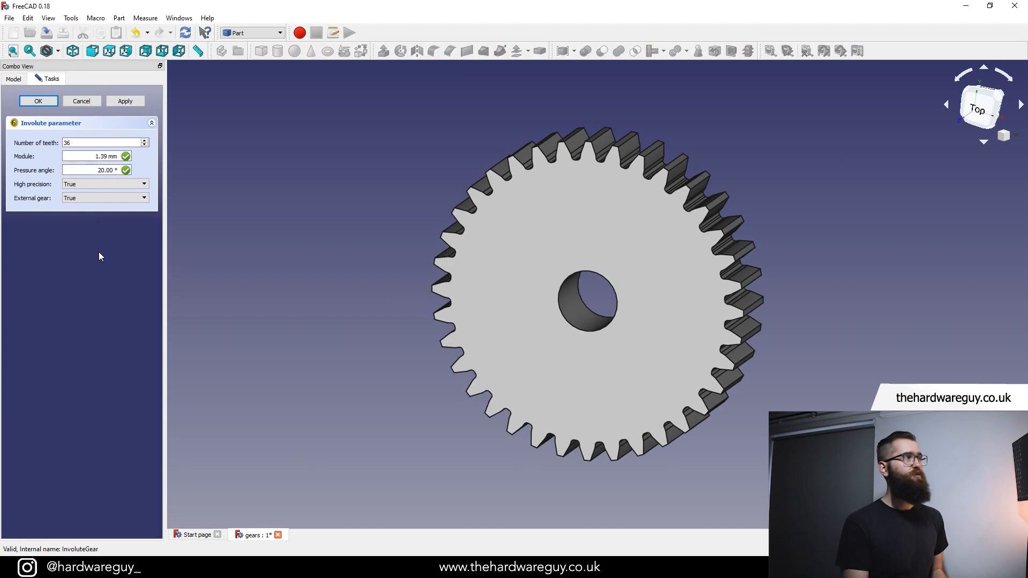
pyautogui.click(38, 101)
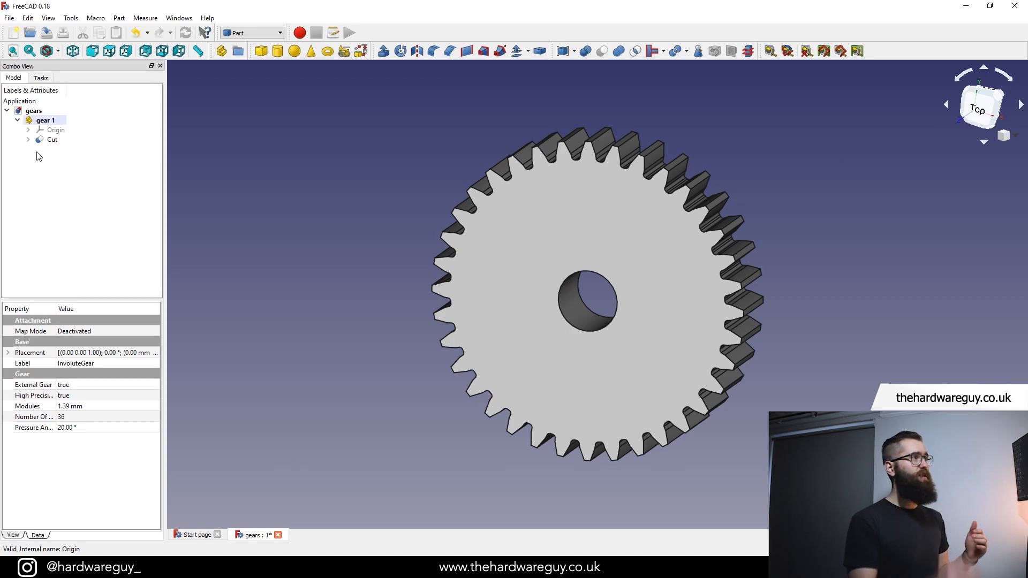
pyautogui.click(29, 139)
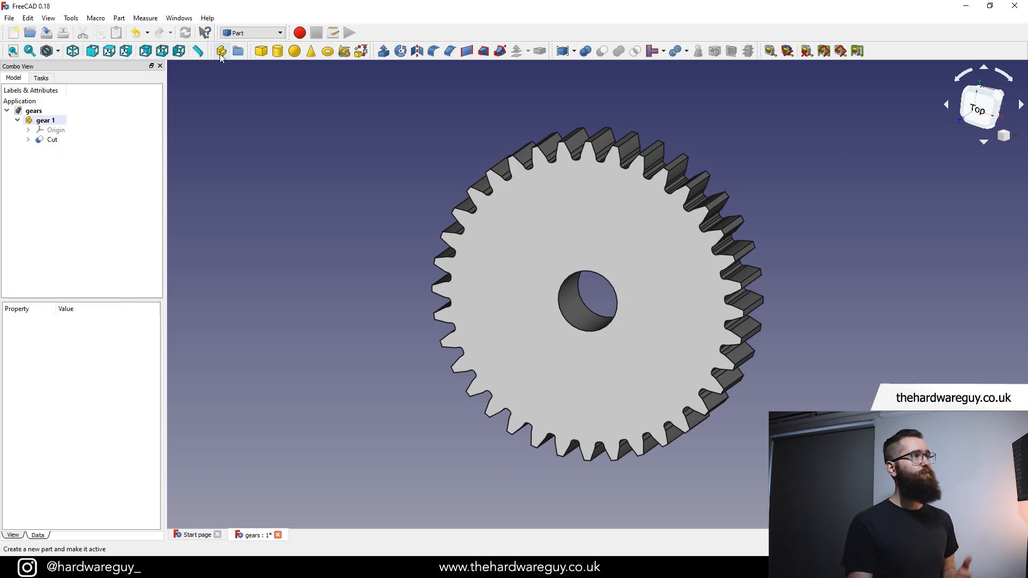
pyautogui.moveTo(222, 51)
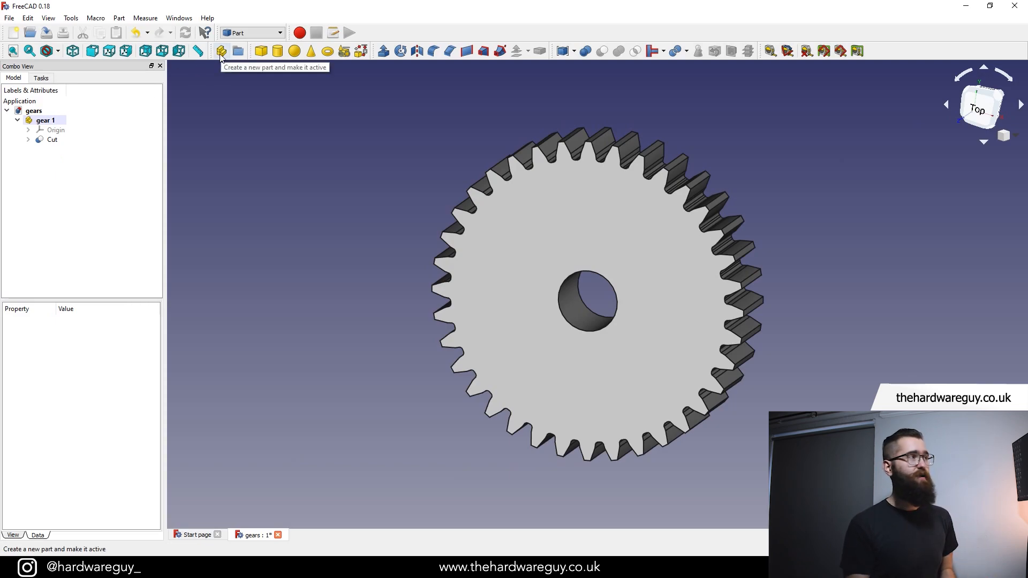
pyautogui.moveTo(356, 277)
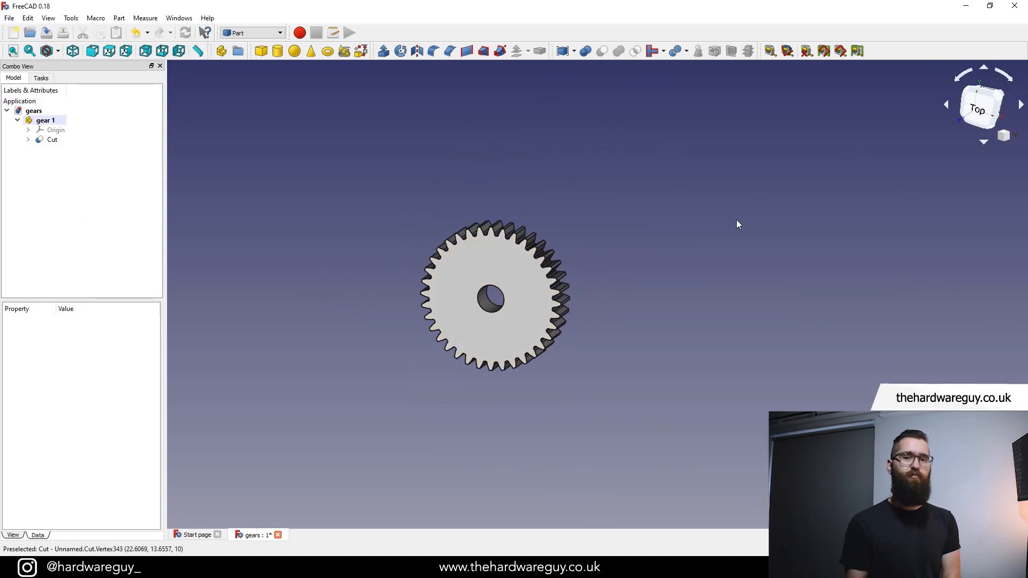
# Step: Create Part001 in the gears document and rename it 'gear 2'
pyautogui.click(33, 111)
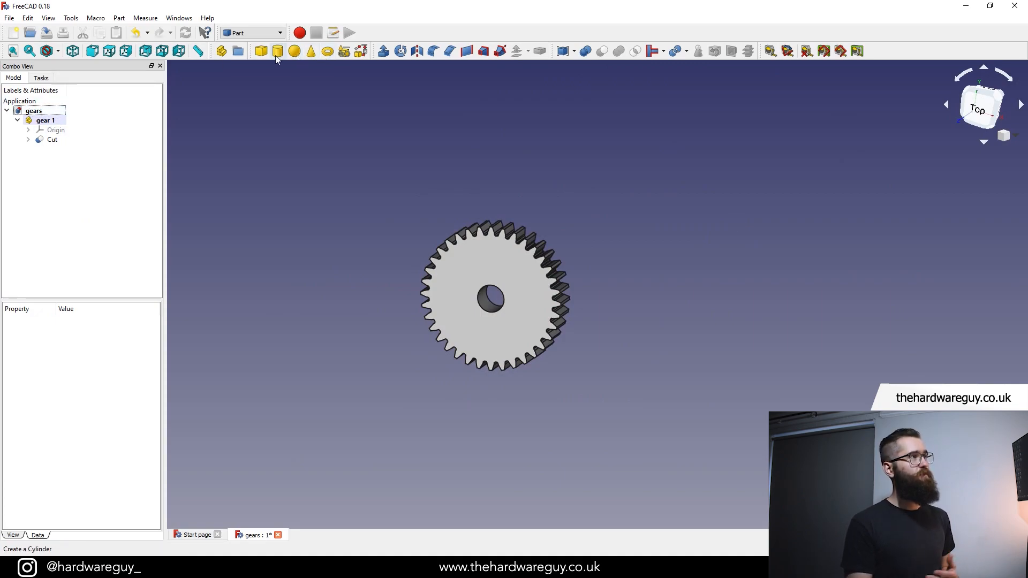
pyautogui.moveTo(222, 52)
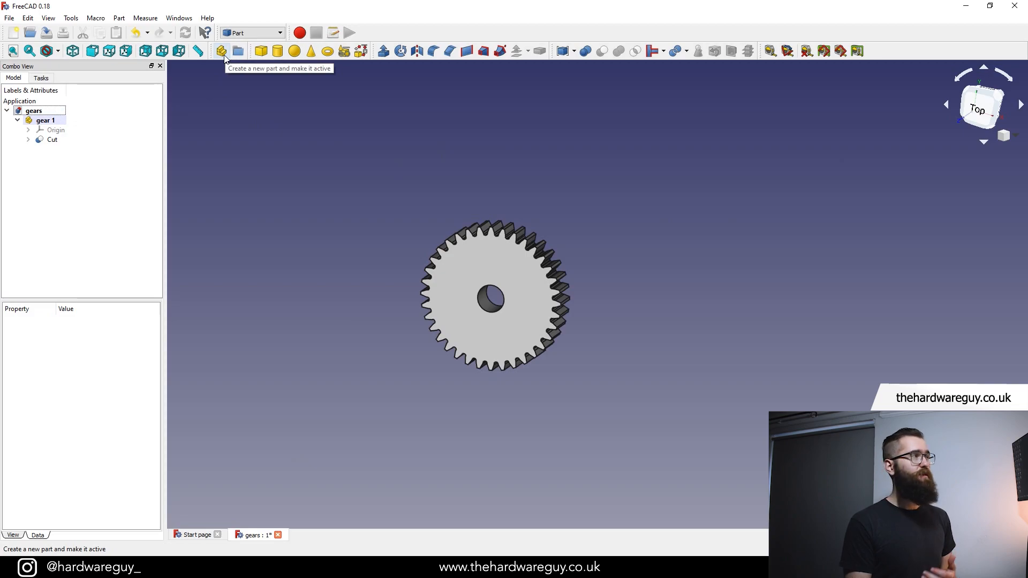
pyautogui.click(221, 51)
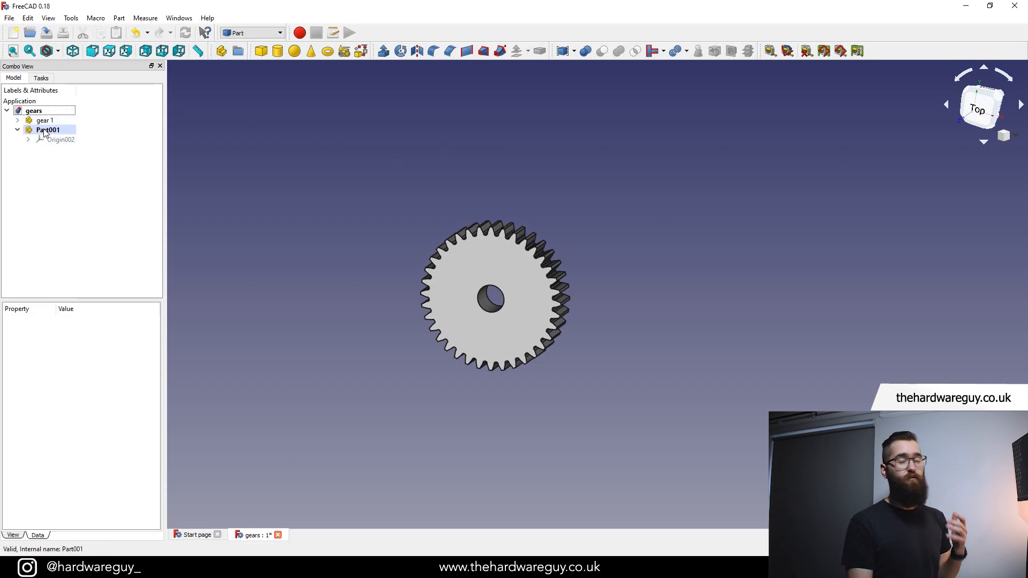
pyautogui.rightClick(47, 129)
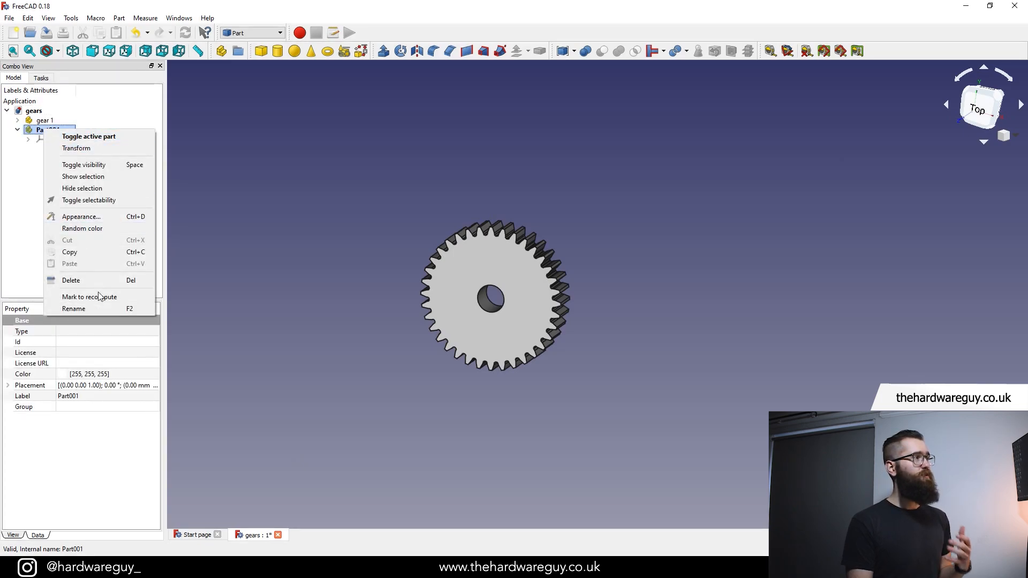
pyautogui.click(74, 309)
pyautogui.write('gear 2')
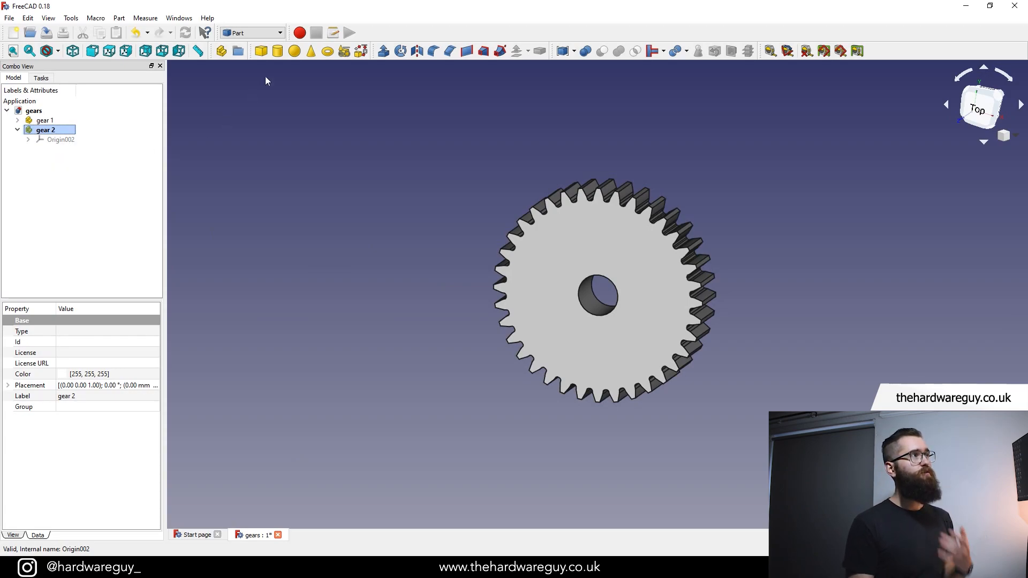
pyautogui.moveTo(278, 38)
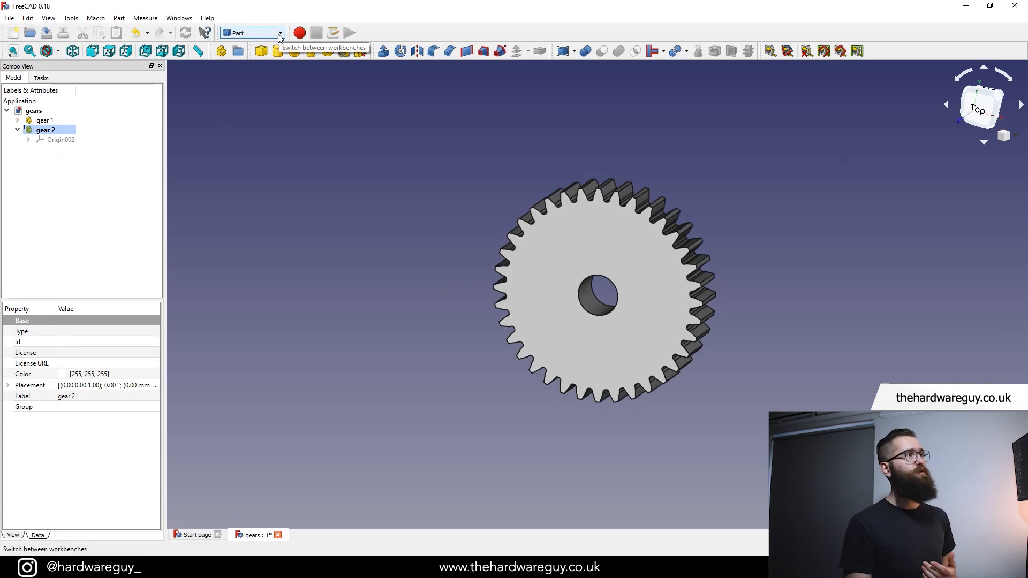
# Step: Switch to Part Design, add a Body to gear 2, and hide gear 1
pyautogui.click(251, 33)
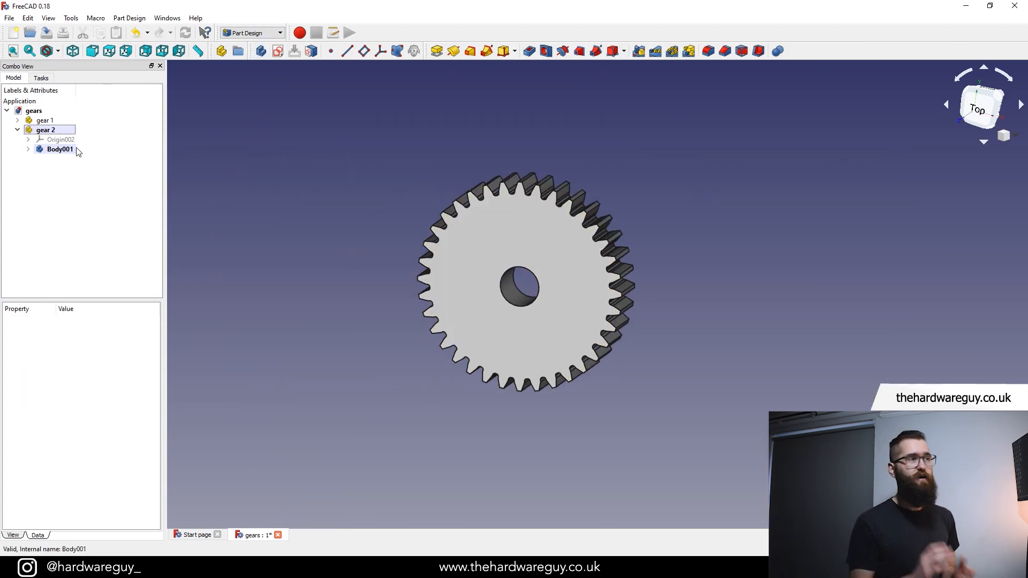
pyautogui.click(44, 120)
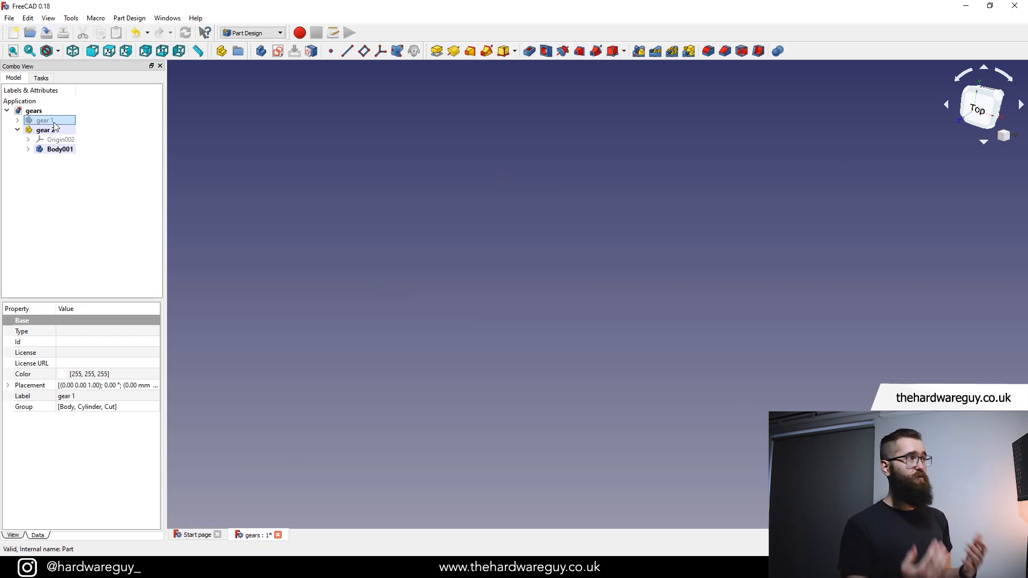
pyautogui.click(61, 149)
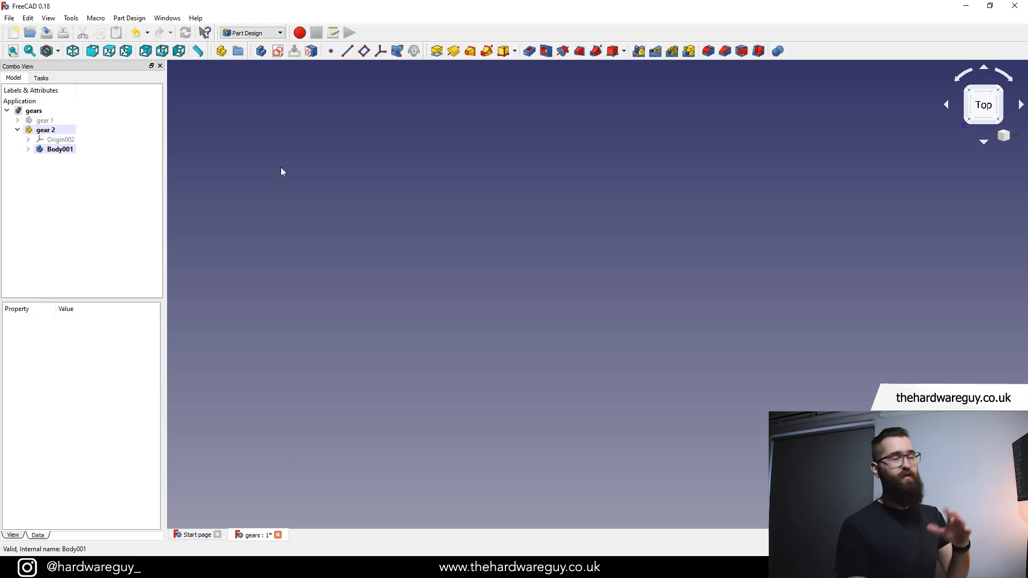
pyautogui.click(61, 149)
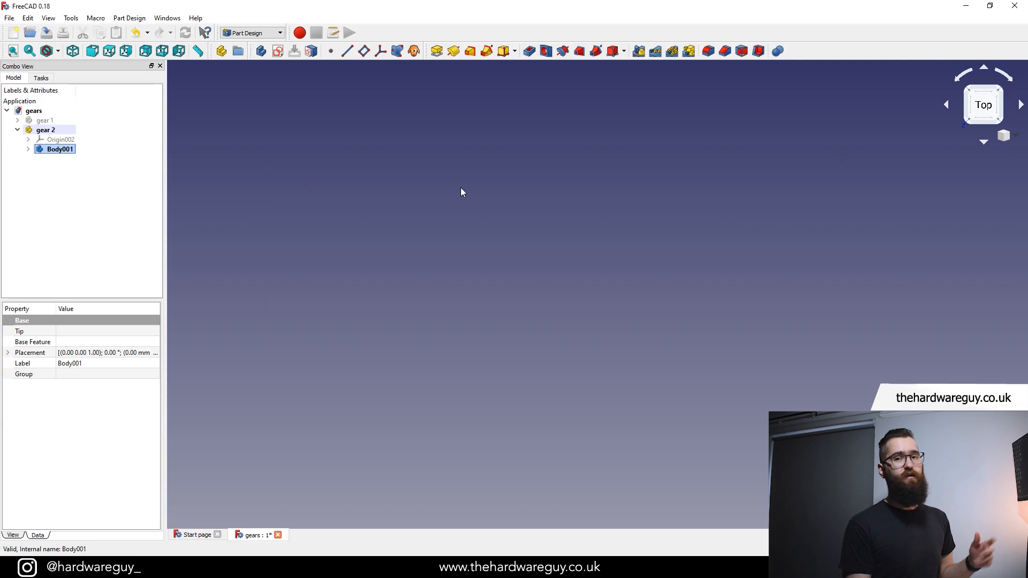
# Step: Add an involute gear profile to the body with 18 teeth
pyautogui.click(129, 18)
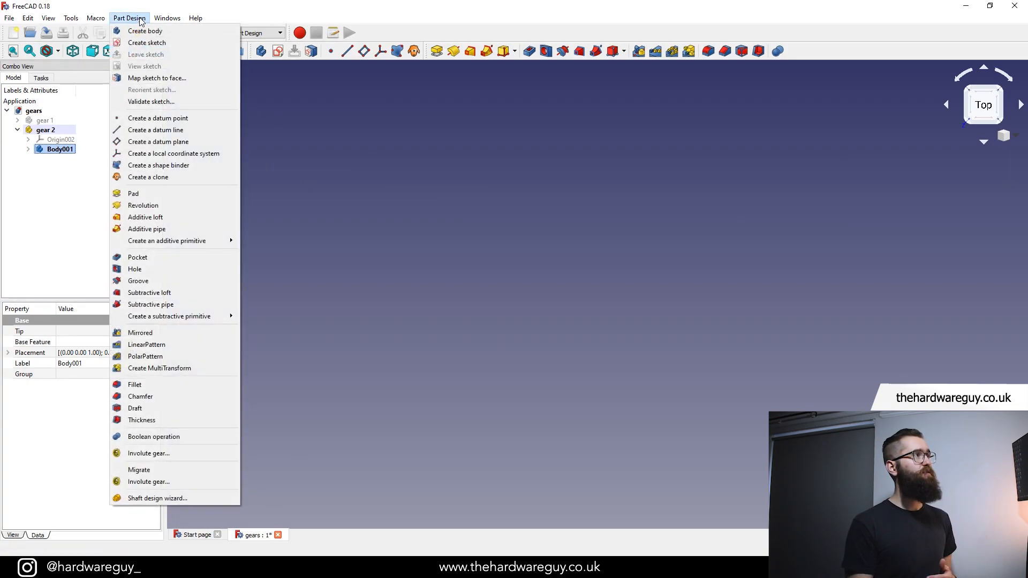
pyautogui.click(148, 453)
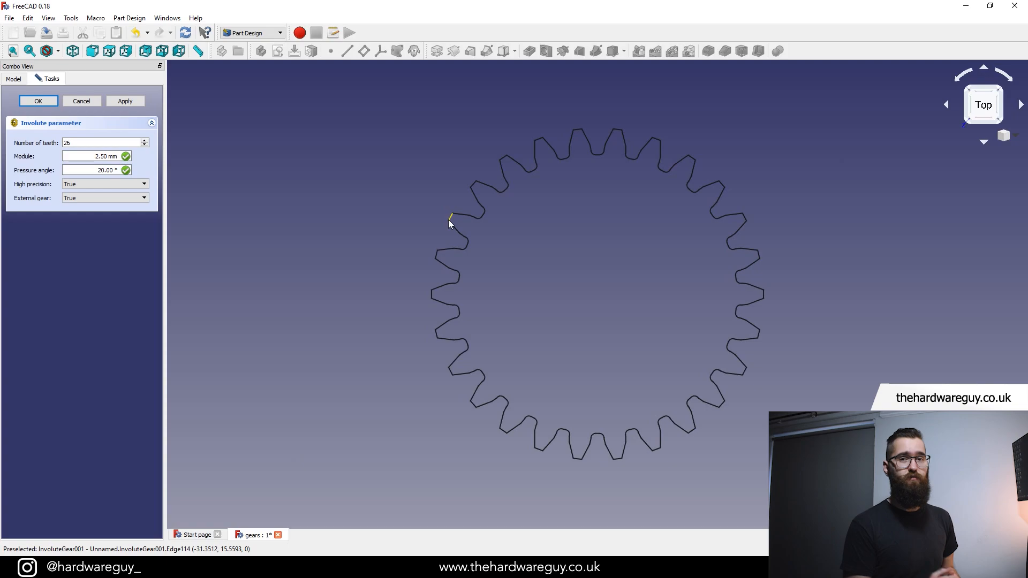
pyautogui.click(89, 142)
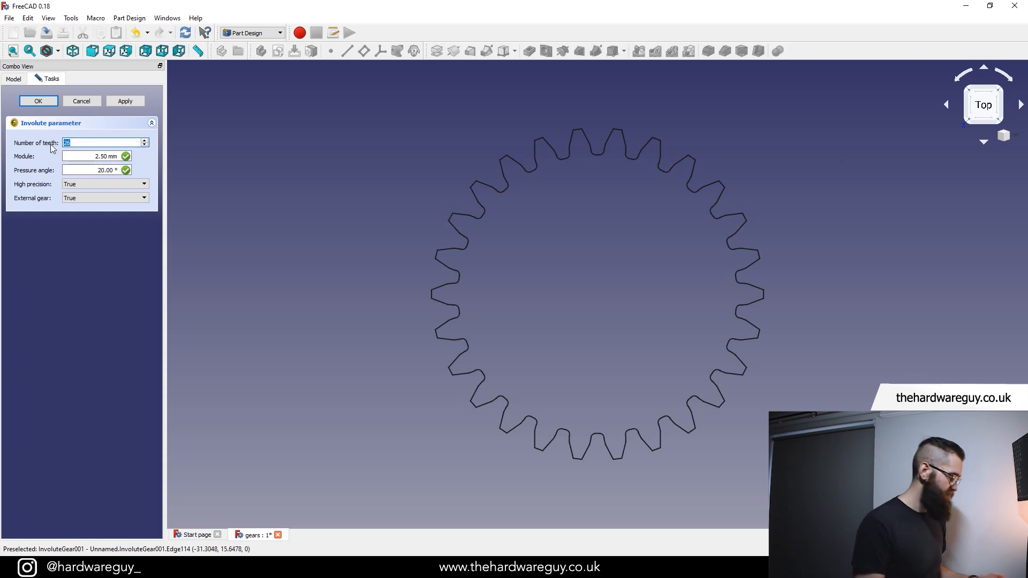
pyautogui.write('18')
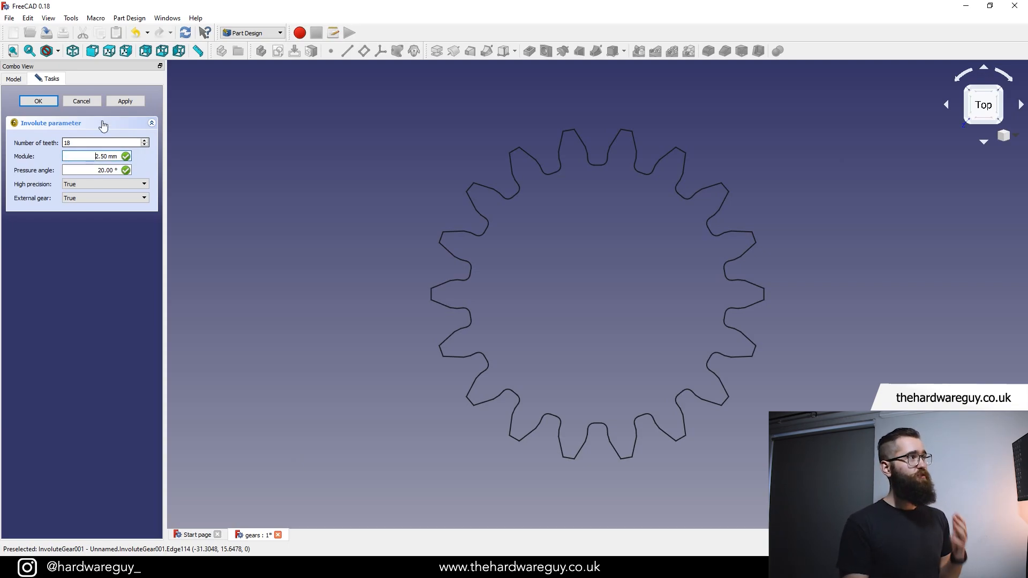
# Step: Confirm the 18-tooth gear profile and open gear 1's InvoluteGear parameters for comparison
pyautogui.click(38, 101)
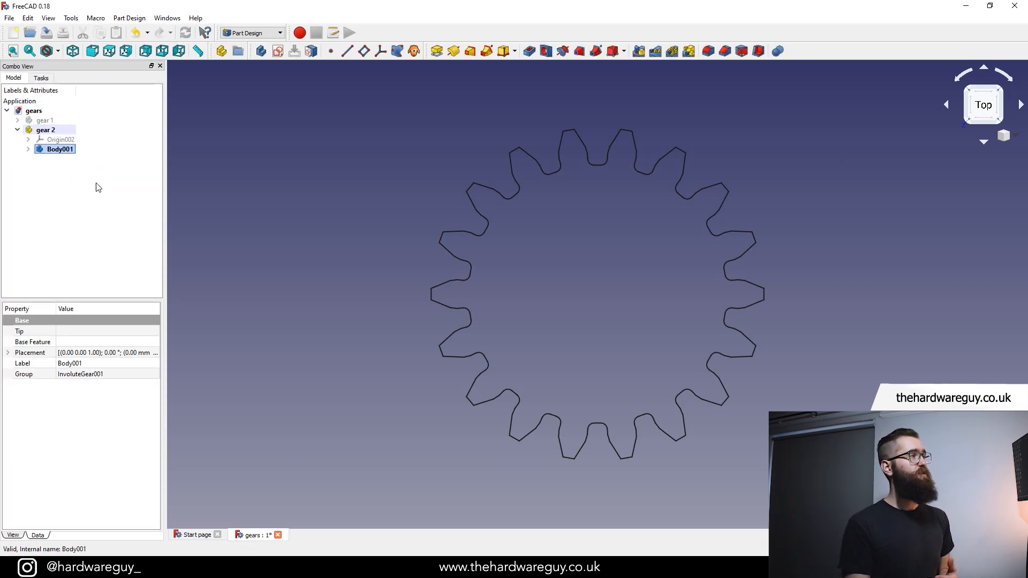
pyautogui.click(17, 120)
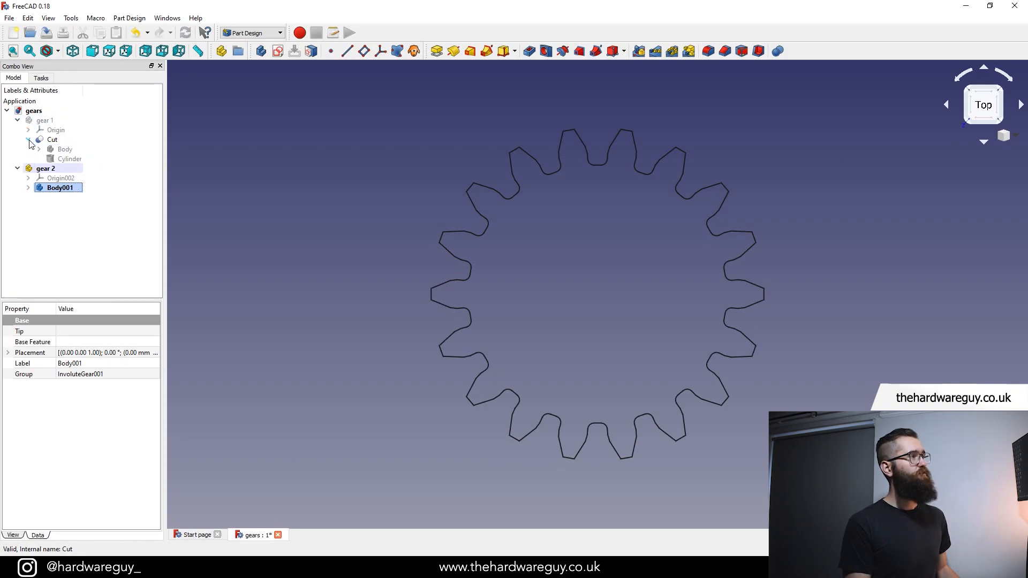
pyautogui.click(38, 148)
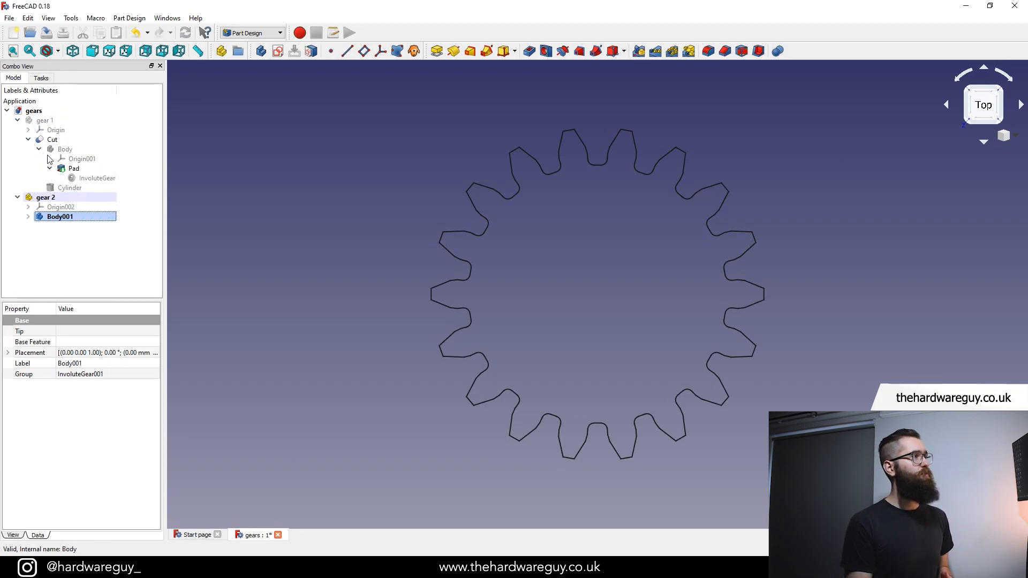
pyautogui.click(99, 178)
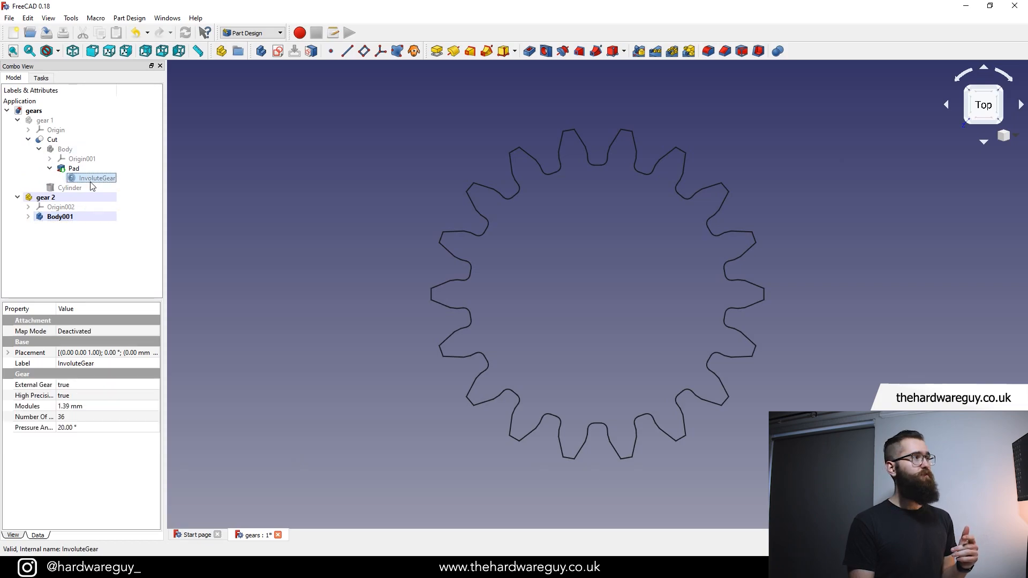
pyautogui.doubleClick(96, 177)
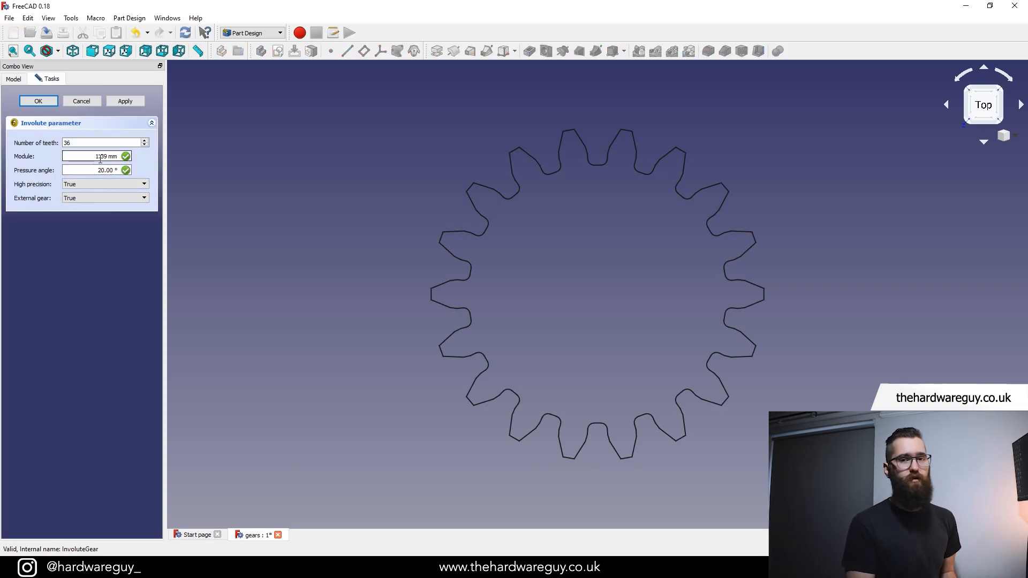
# Step: Close gear 1's settings unchanged and expand Body001 to reveal InvoluteGear001
pyautogui.click(38, 100)
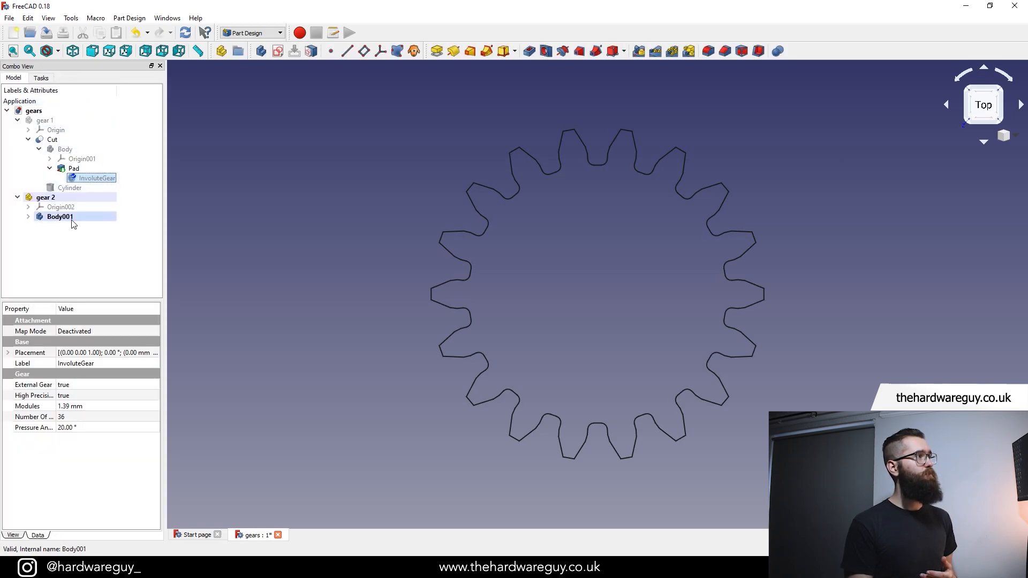
pyautogui.click(18, 120)
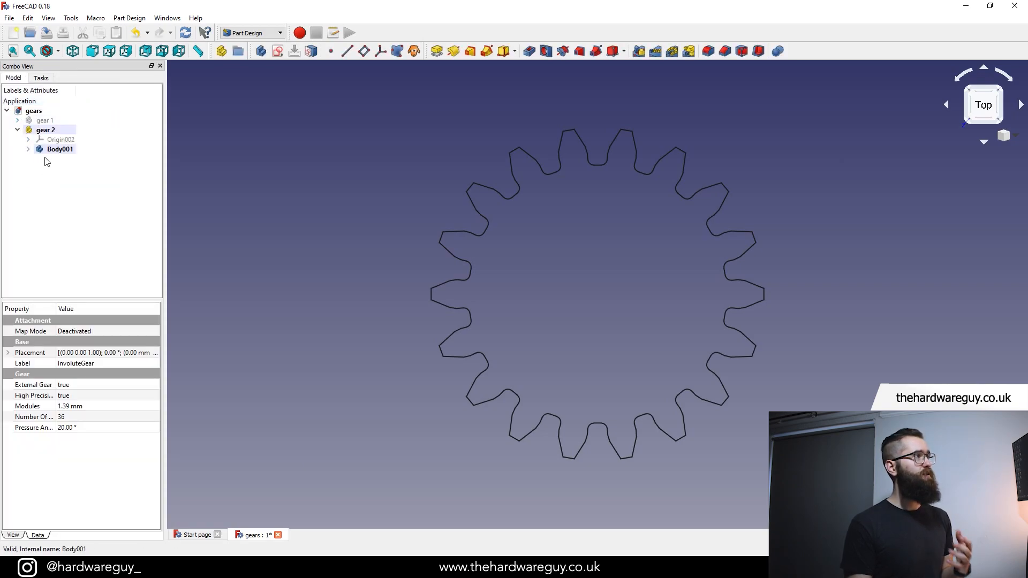
pyautogui.click(28, 148)
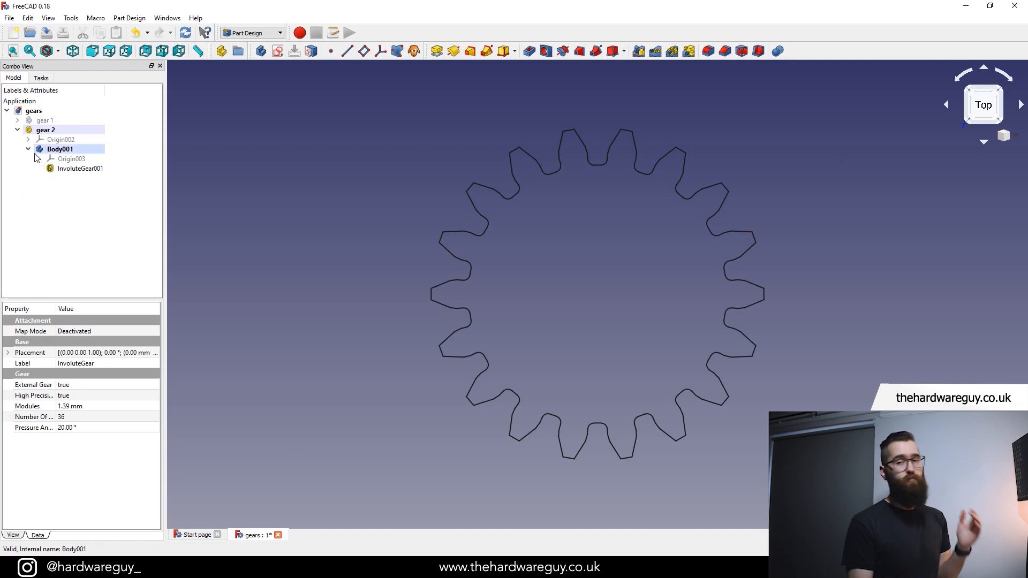
# Step: Set the 18-tooth involute gear's Module to 1.39 mm and confirm it
pyautogui.doubleClick(79, 169)
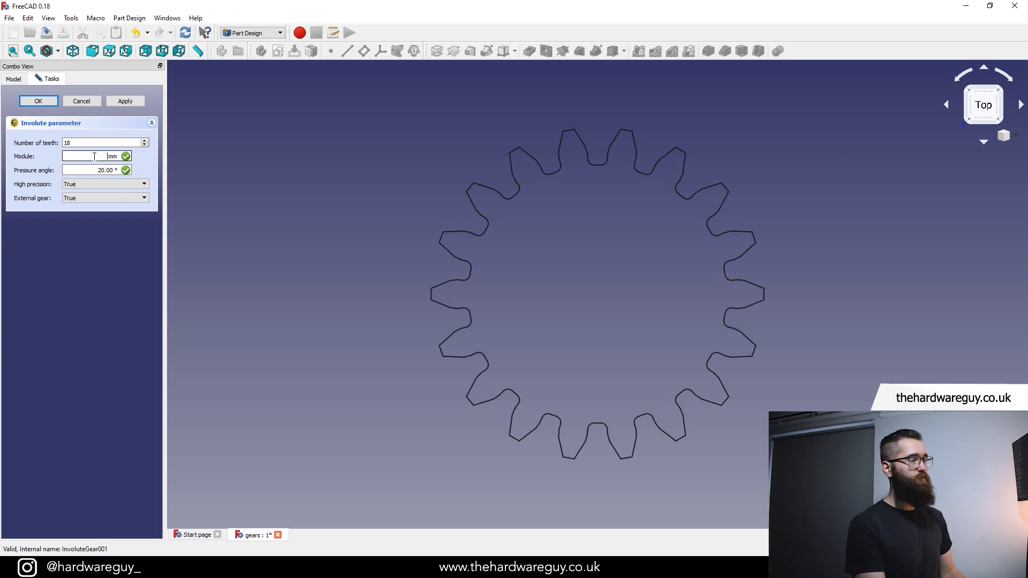
pyautogui.write('1.39')
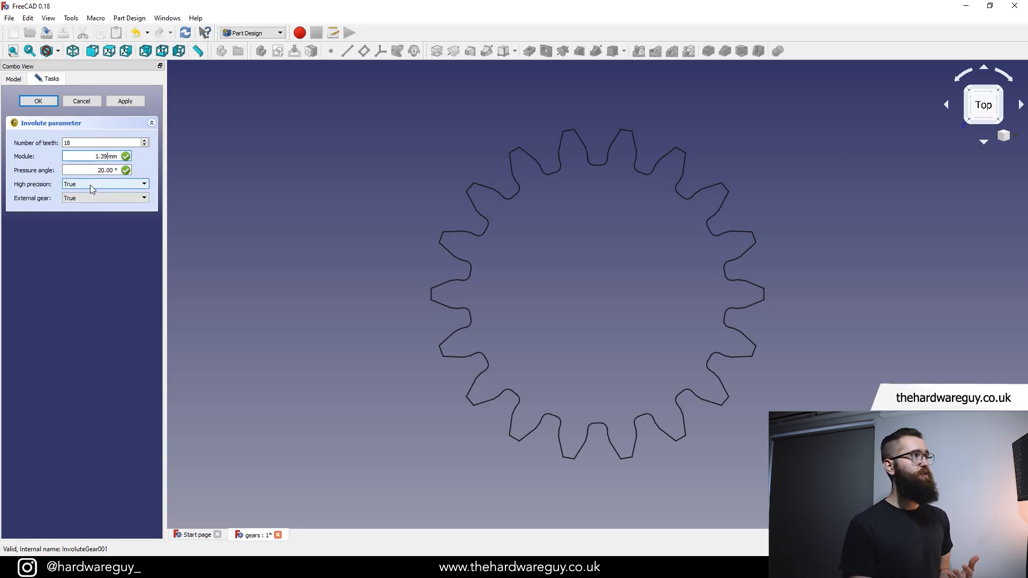
pyautogui.click(37, 100)
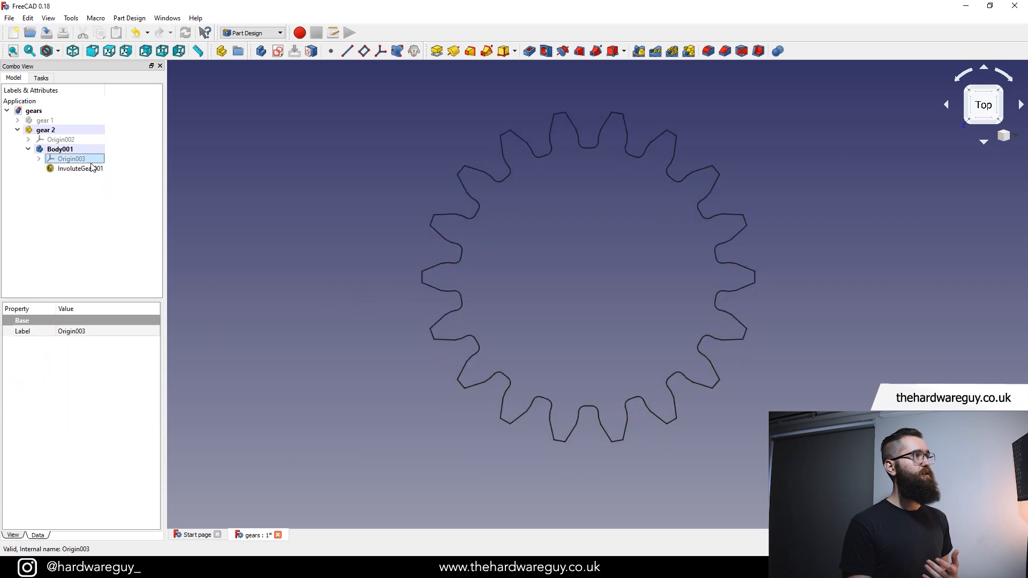
# Step: Pad InvoluteGear001 to 10 mm, creating Pad001 in gear 2's body
pyautogui.click(79, 168)
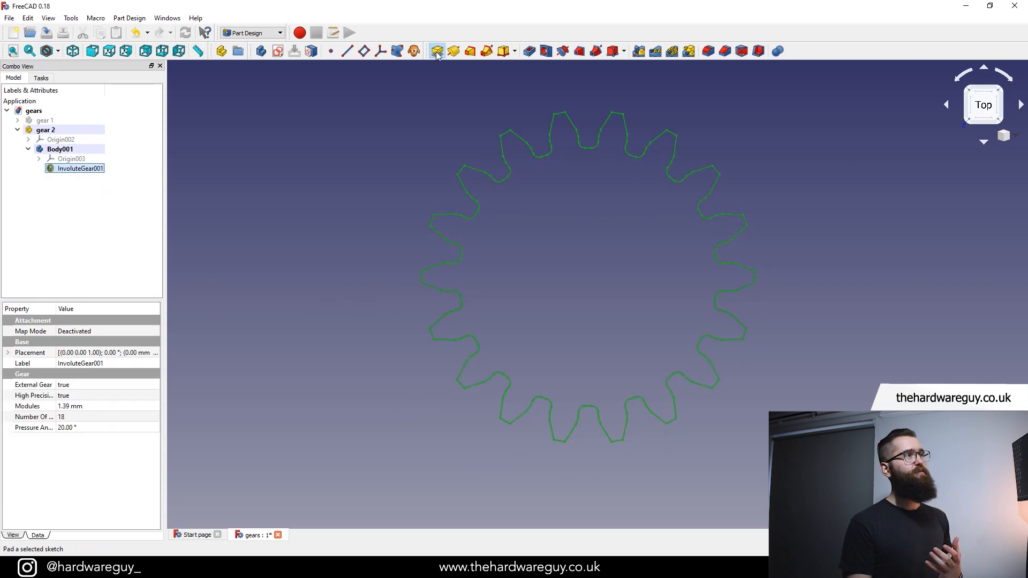
pyautogui.click(435, 50)
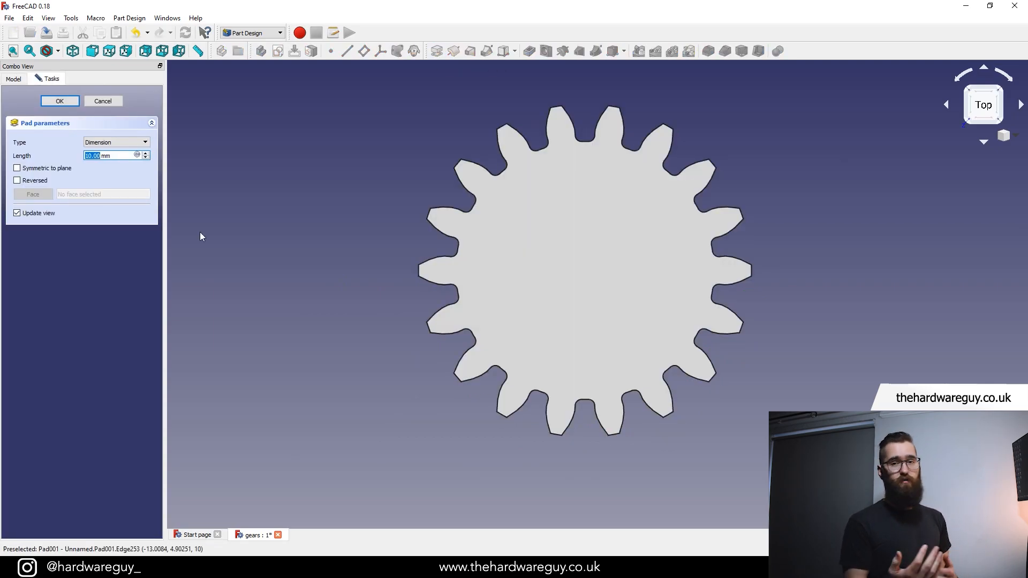
pyautogui.click(59, 100)
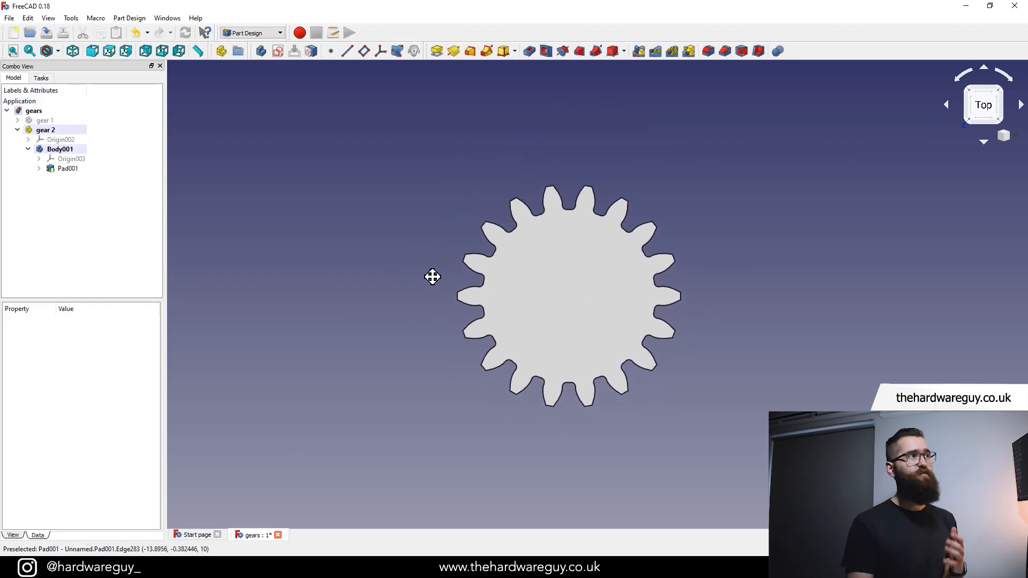
# Step: Switch to the Part workbench and add a cylinder to the document
pyautogui.click(279, 32)
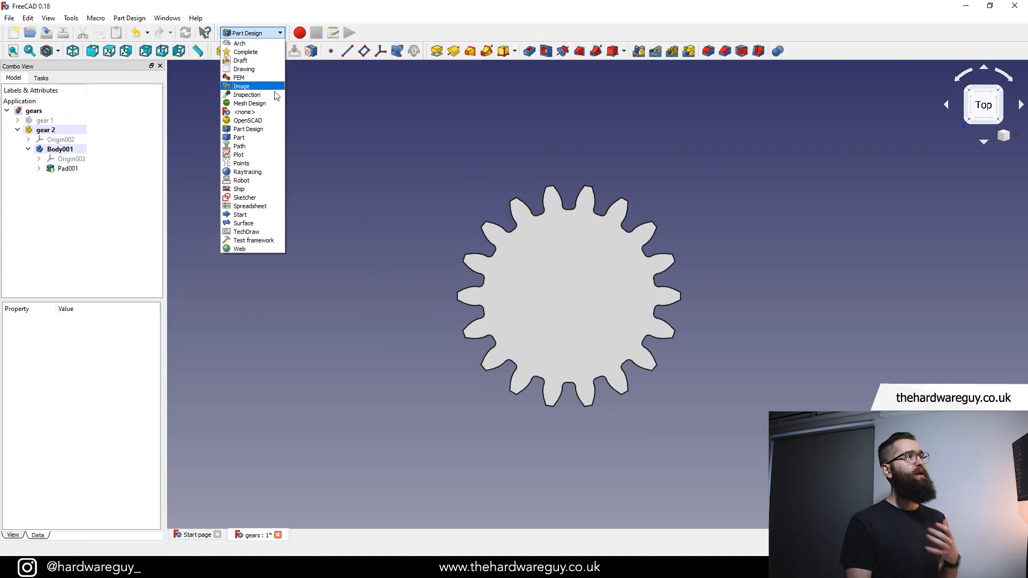
pyautogui.click(238, 137)
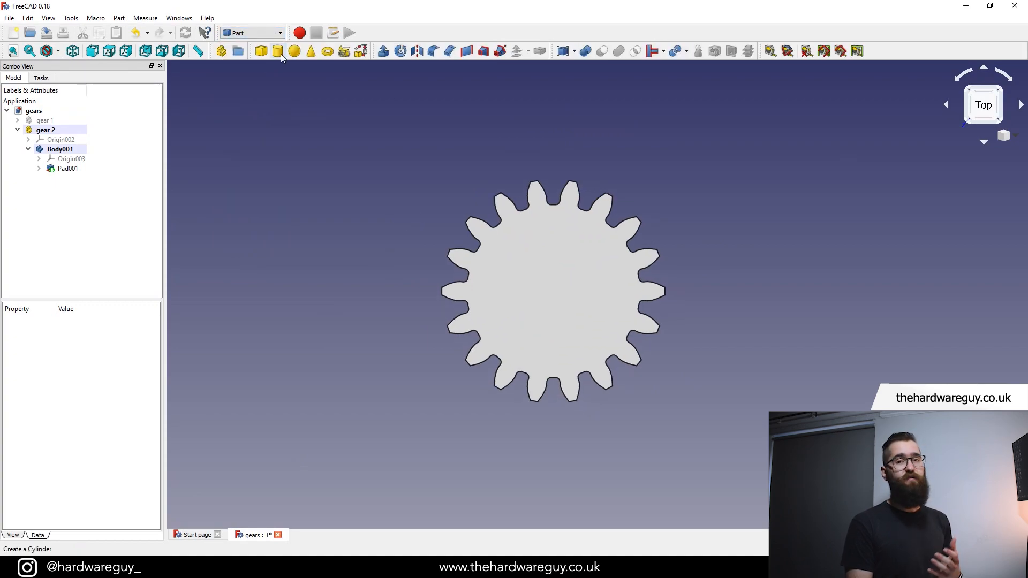
pyautogui.click(277, 50)
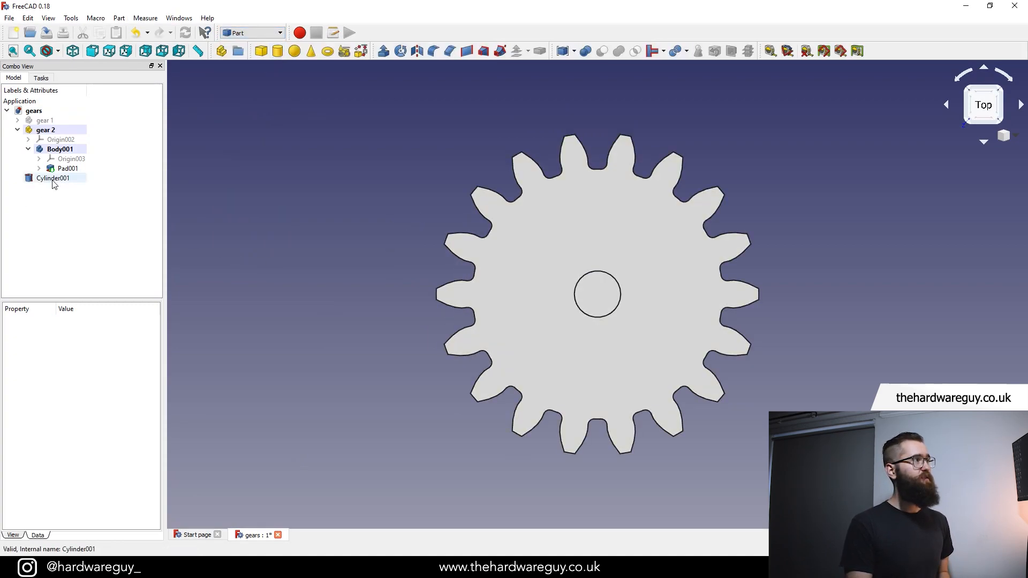
# Step: Move the cylinder into gear 2 with a 5 mm radius, then select Body001 and Cylinder001
pyautogui.click(52, 178)
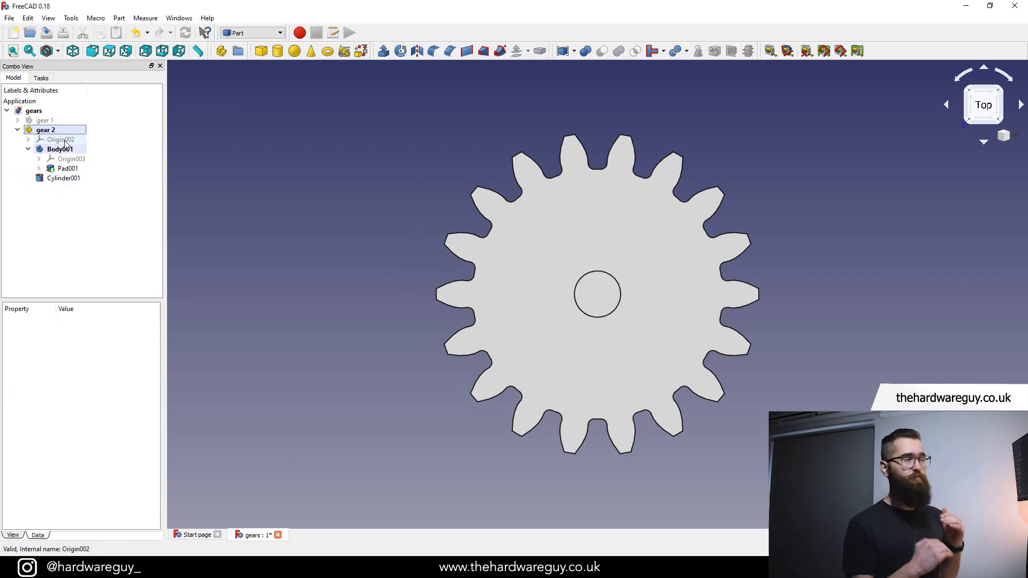
pyautogui.click(64, 178)
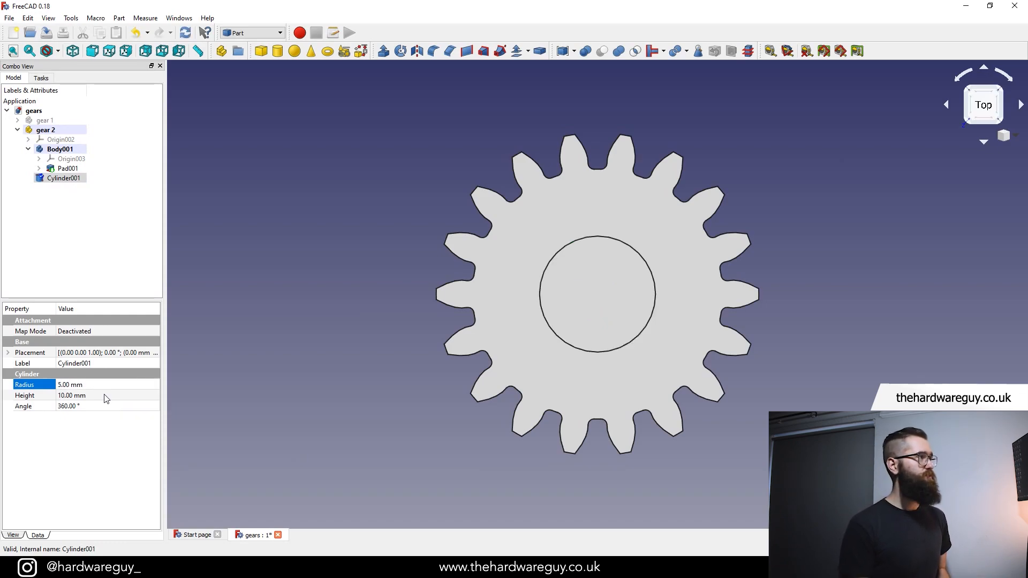
pyautogui.moveTo(105, 274)
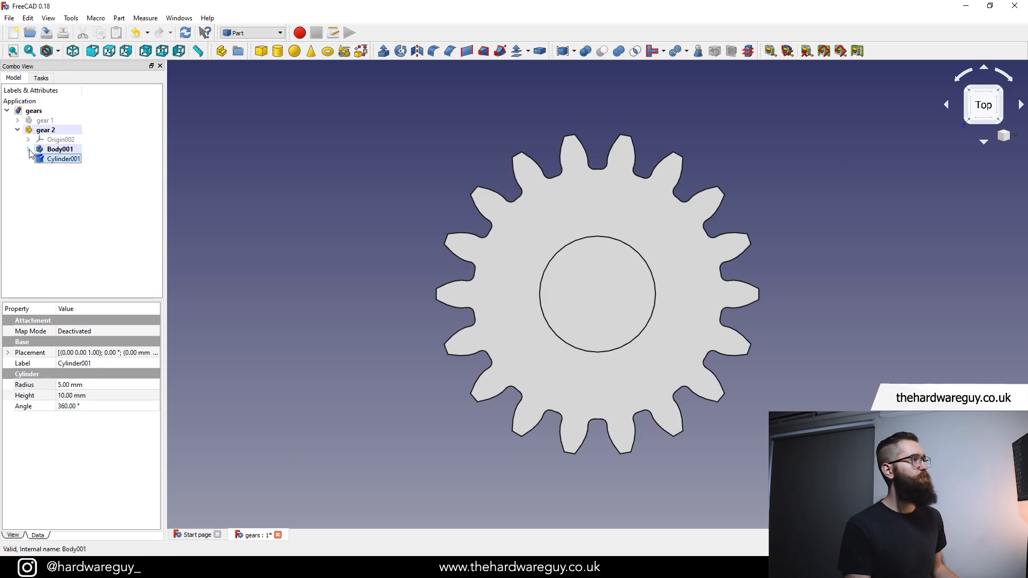
pyautogui.click(59, 149)
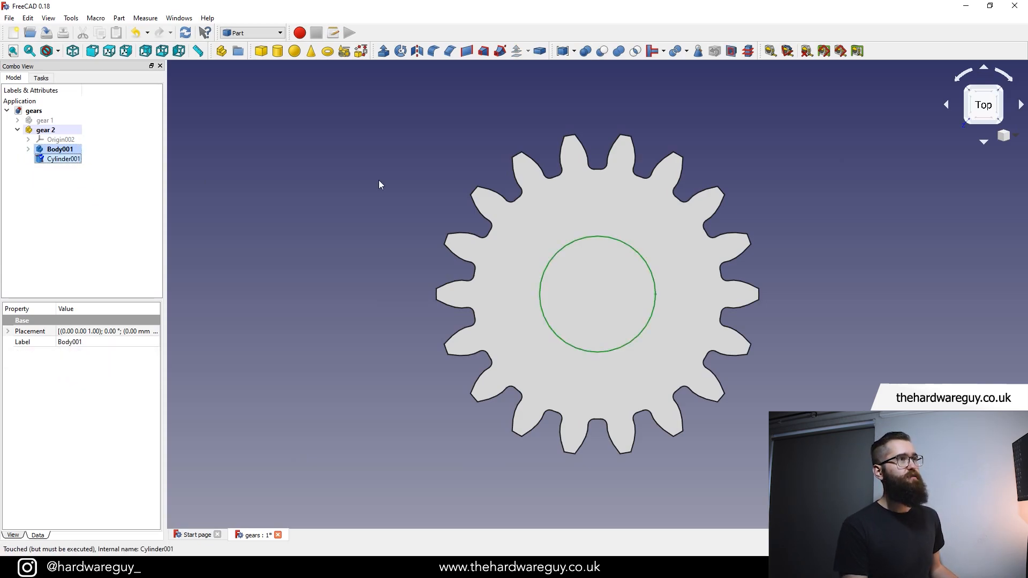
pyautogui.moveTo(599, 50)
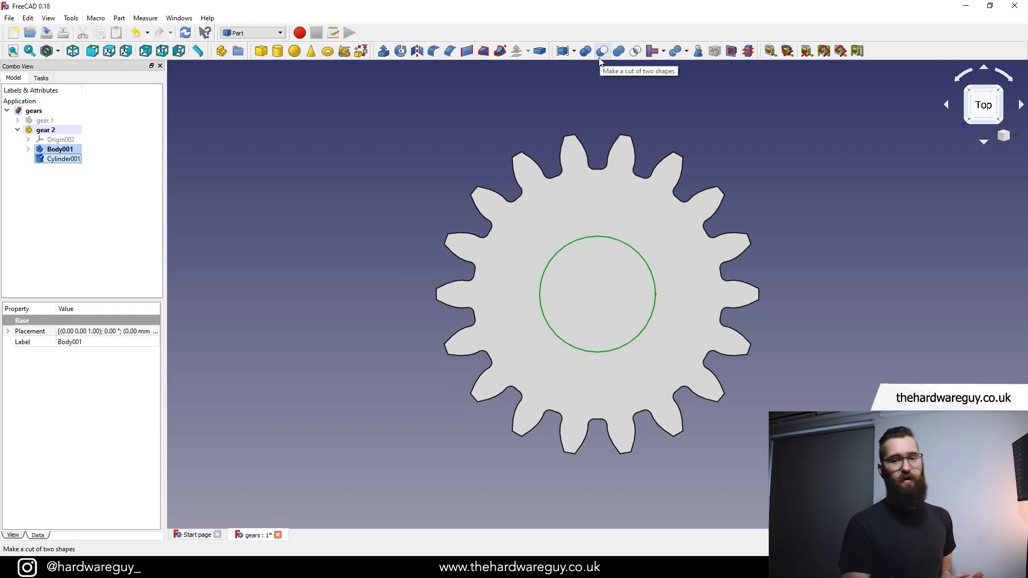
# Step: Boolean-cut Cylinder001 from Body001 to make the small gear's centre hole
pyautogui.click(599, 50)
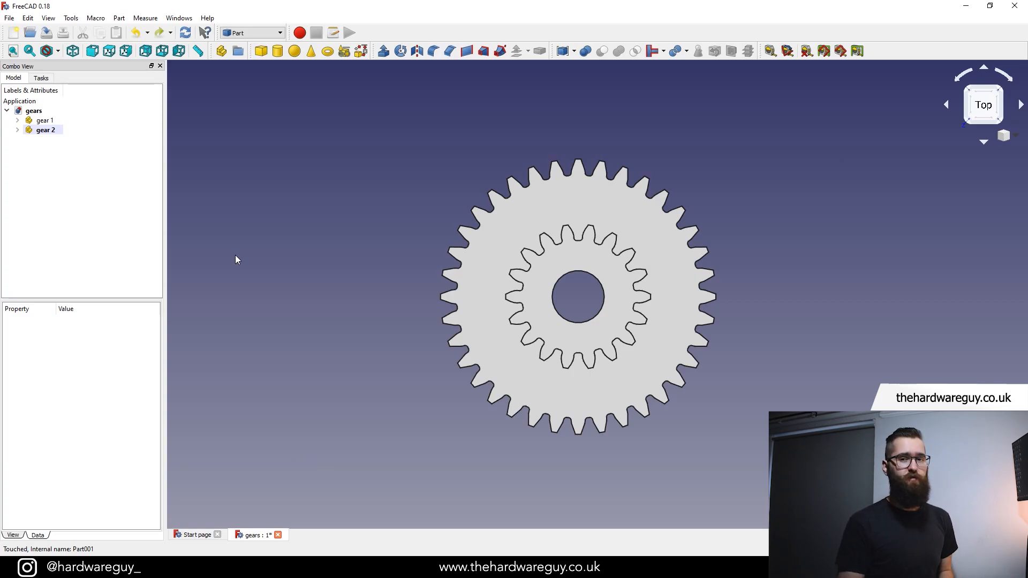
# Step: Set gear 2's Placement x to 1.39*(36+18)/2, giving 37.53 mm
pyautogui.click(44, 129)
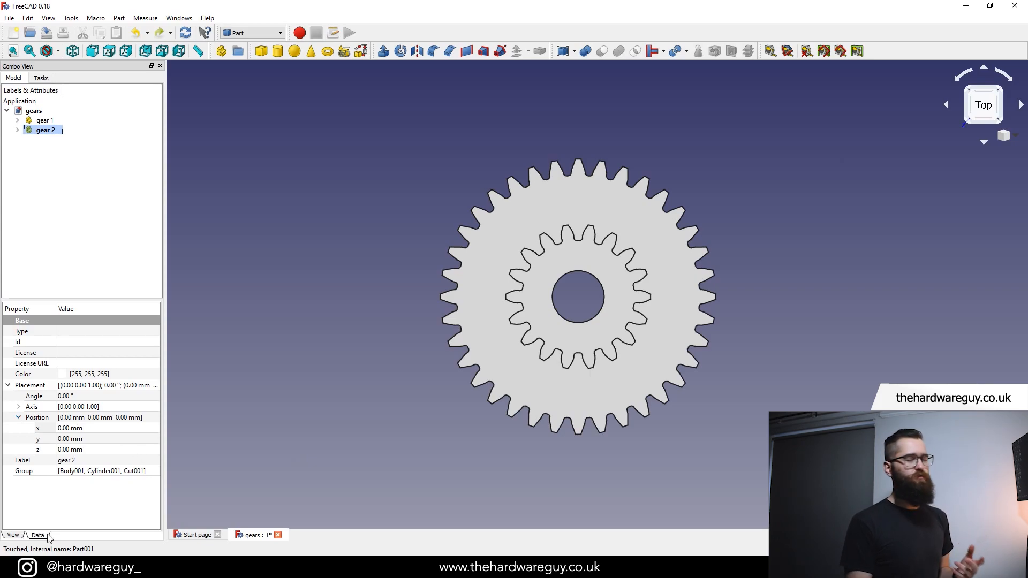
pyautogui.click(12, 534)
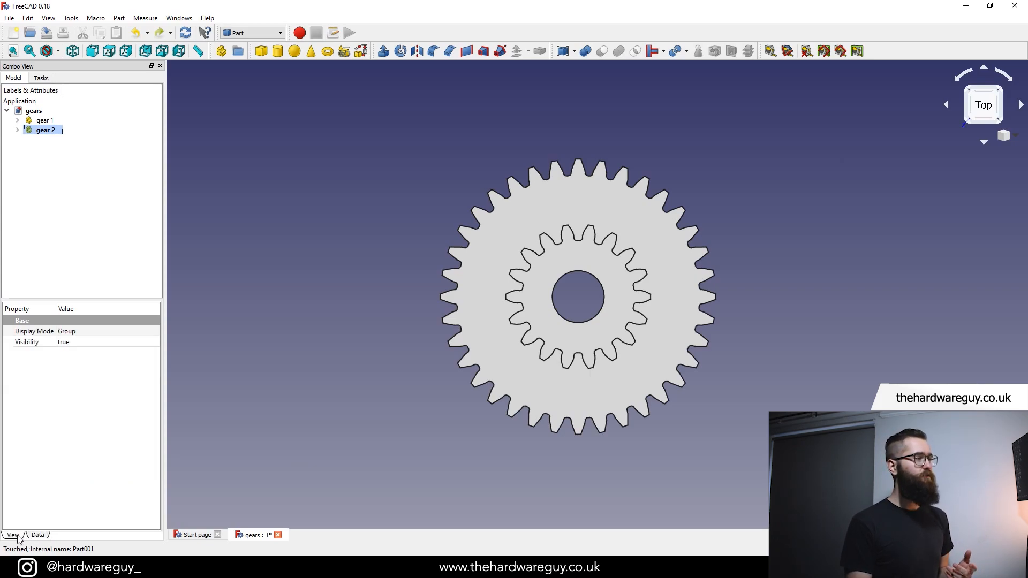
pyautogui.click(38, 534)
pyautogui.write('(1.39 * ) mm')
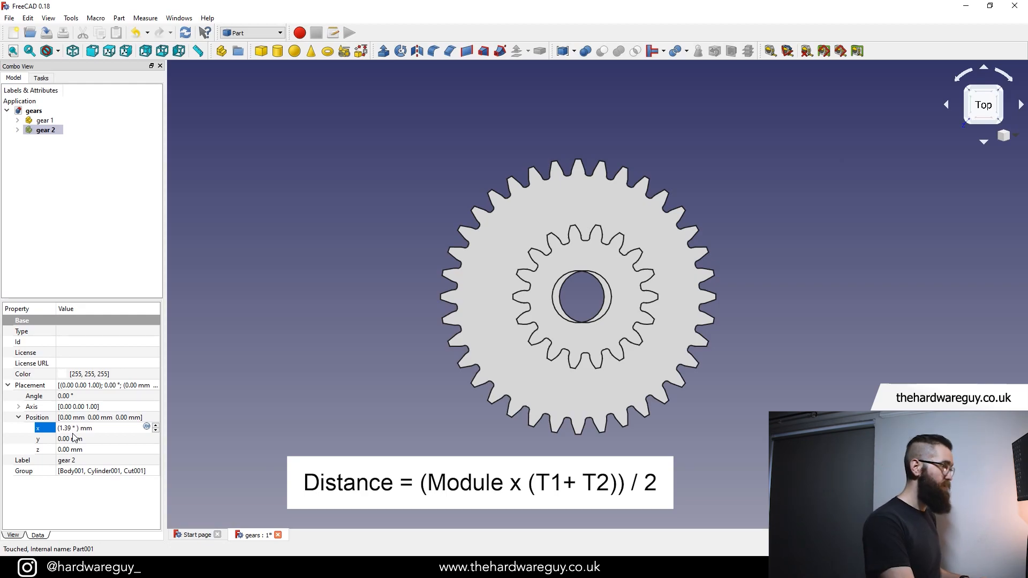
pyautogui.write('()')
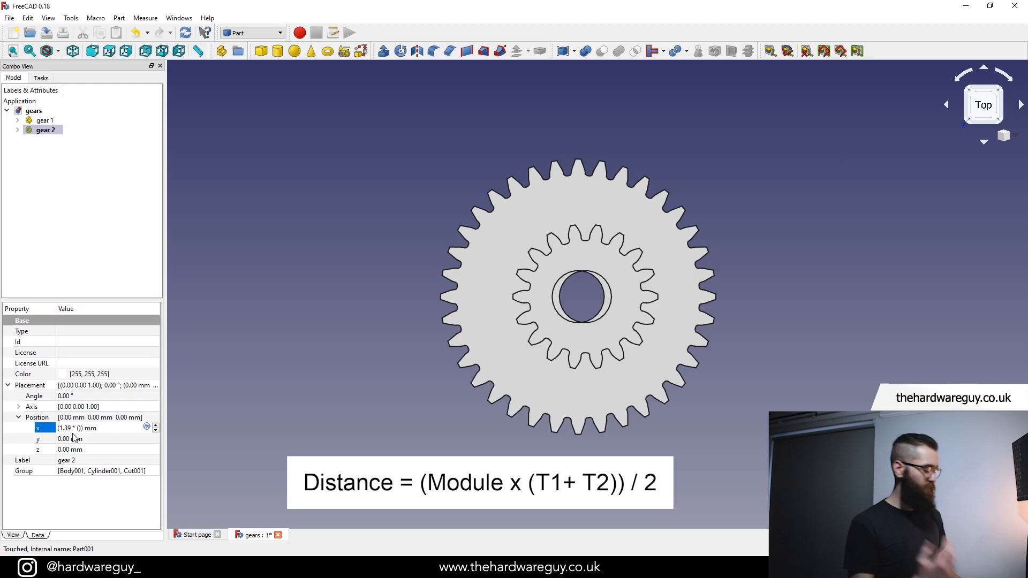
pyautogui.write('36+18')
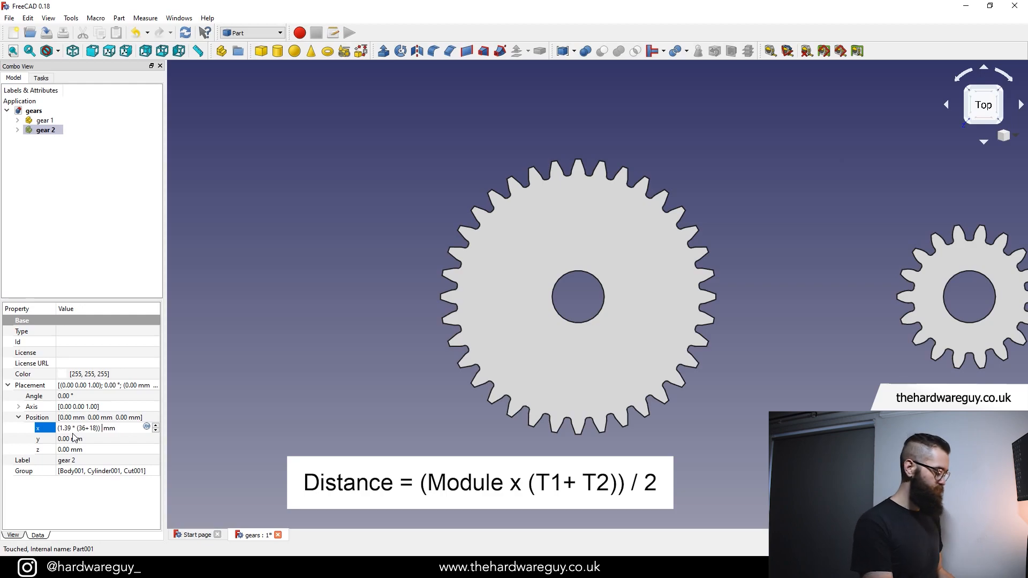
pyautogui.write('/ 2')
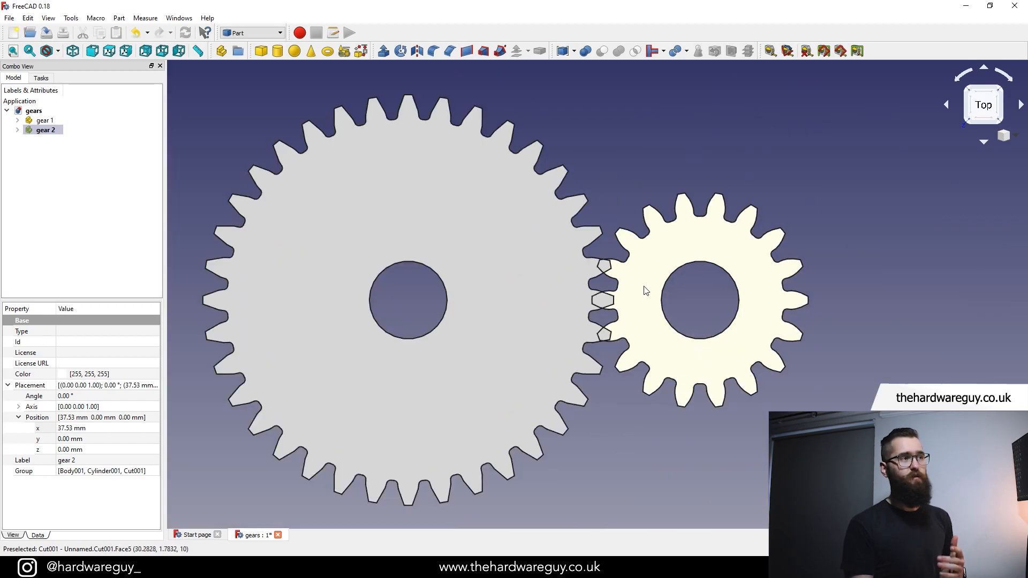
pyautogui.moveTo(624, 290)
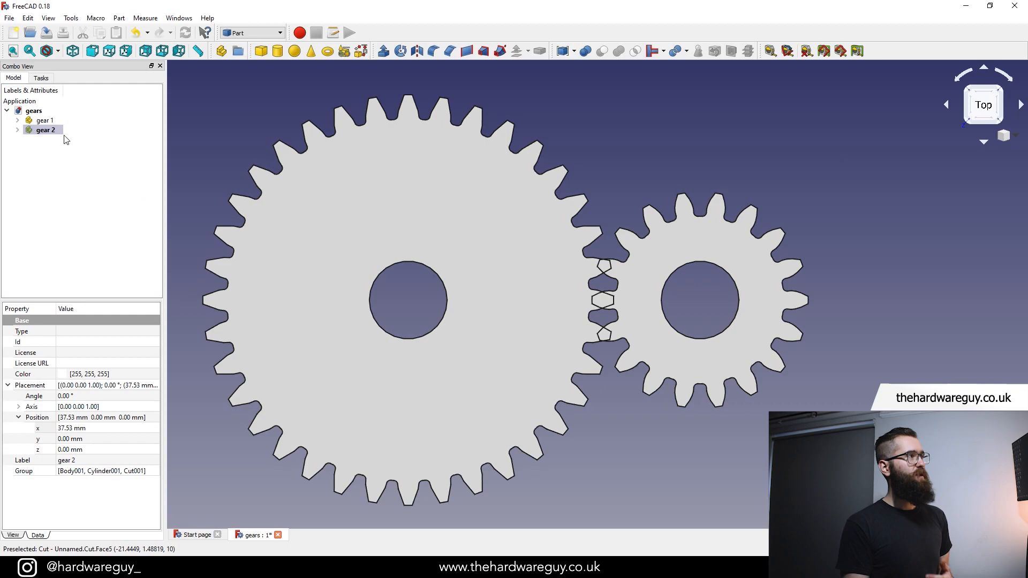
# Step: Set gear 2's rotation Angle from 360/18 (10°) and view the gears from Top
pyautogui.click(44, 129)
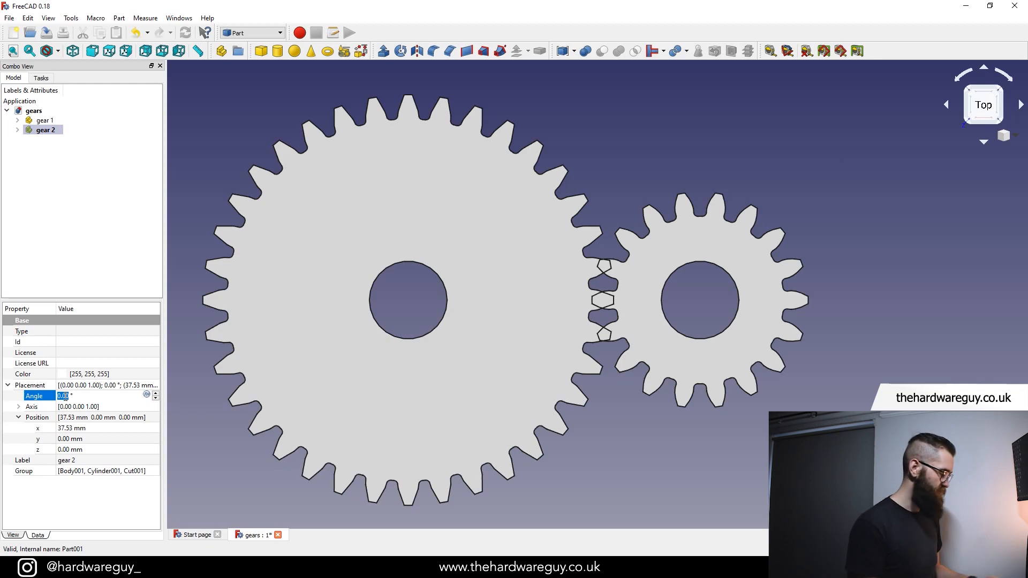
pyautogui.write('360')
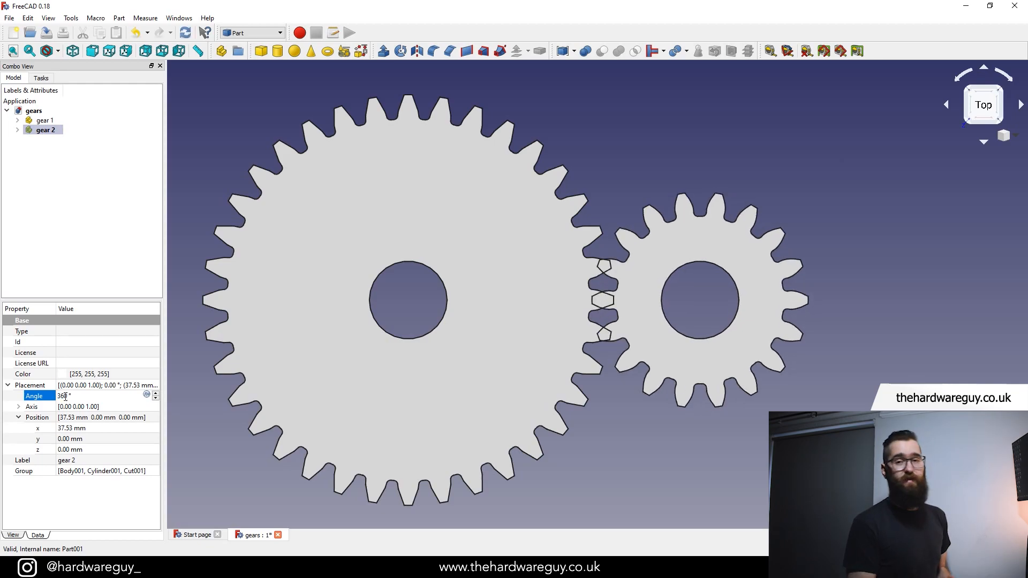
pyautogui.write('/ 18')
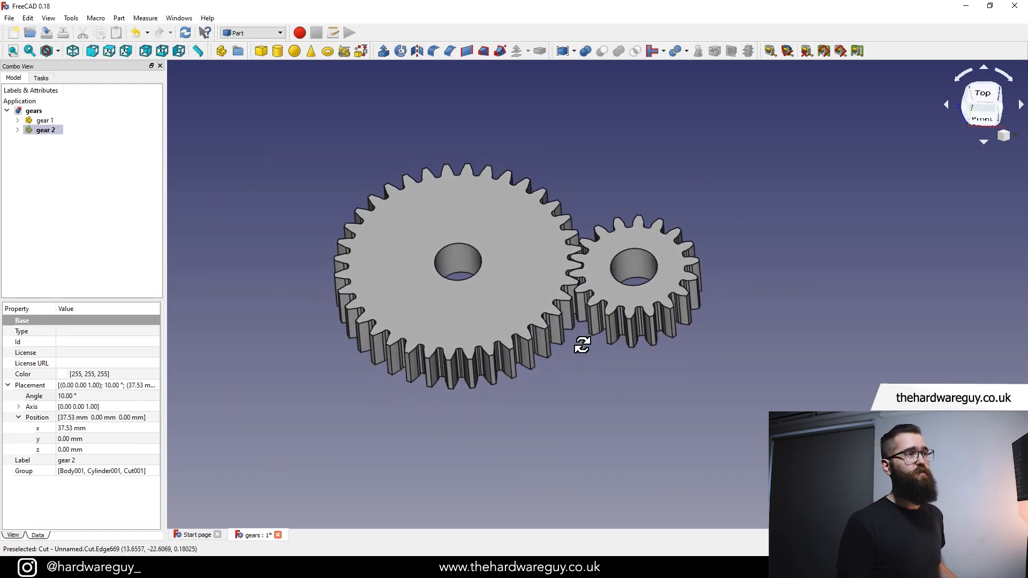
pyautogui.click(983, 98)
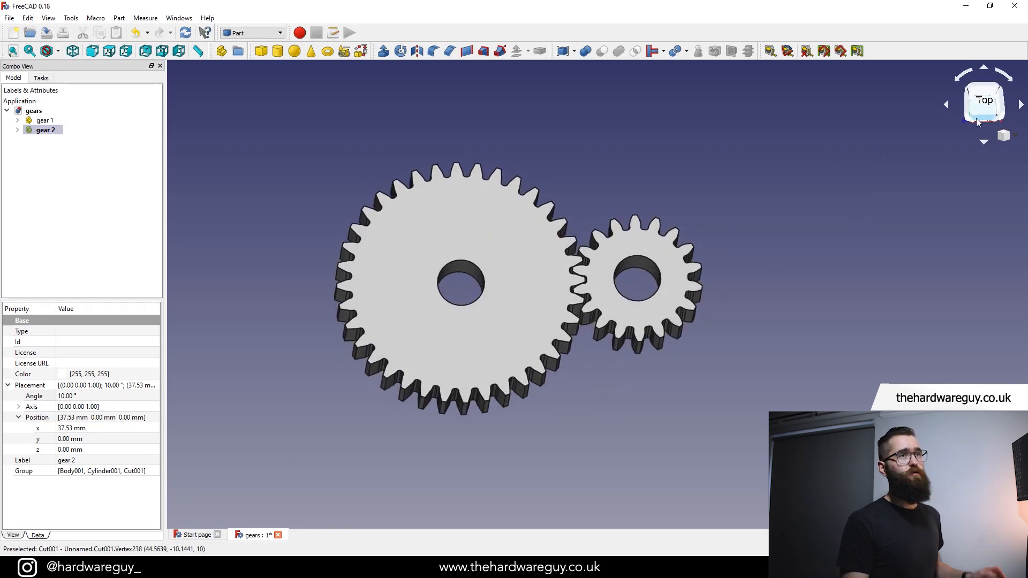